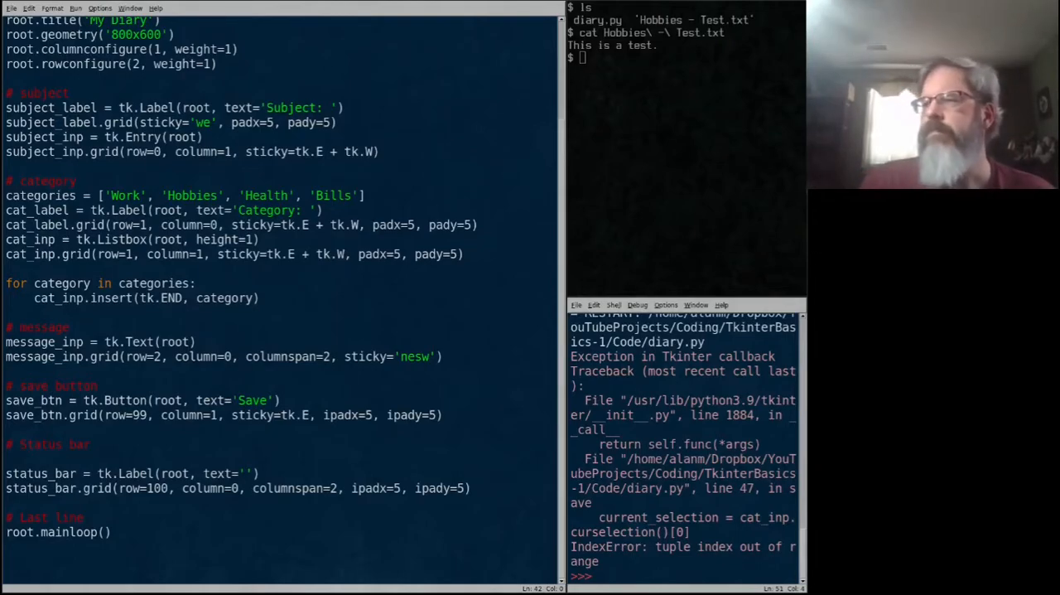
# Review diary.py, add blank lines before '# Last line' and run the module
pyautogui.scroll(3)
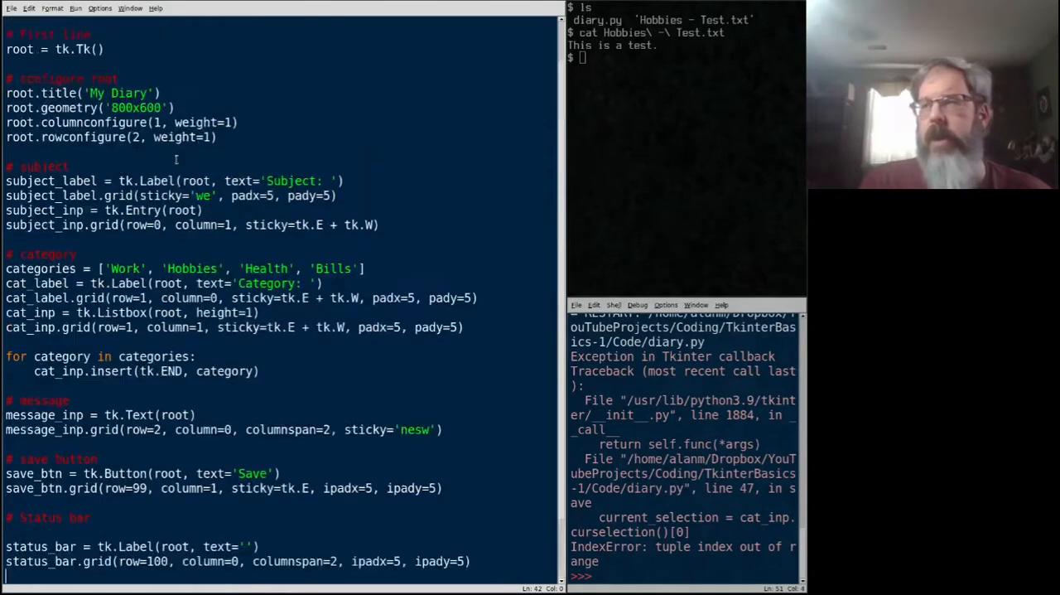
pyautogui.scroll(3)
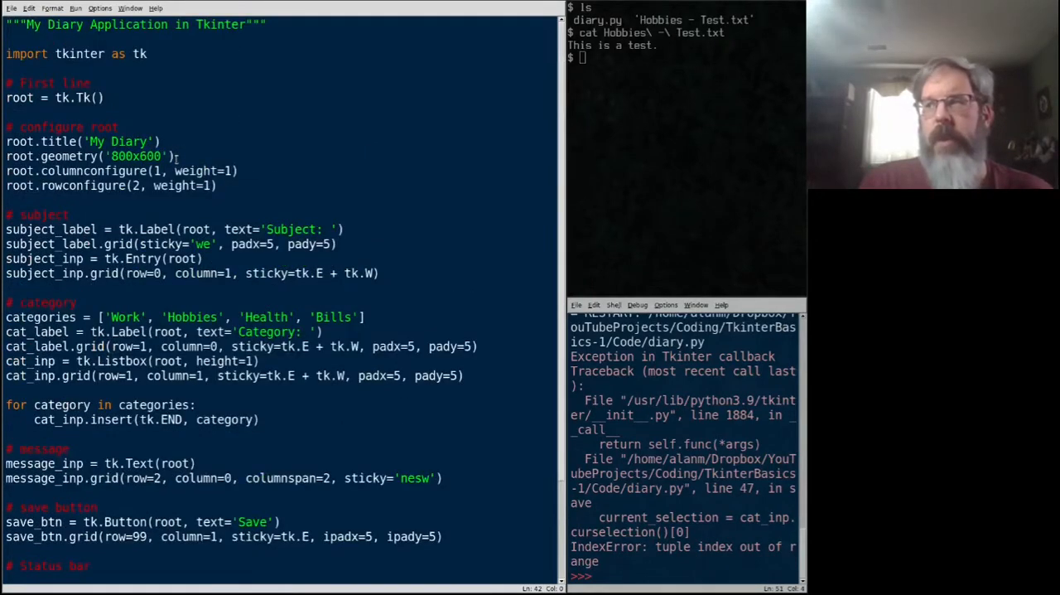
pyautogui.scroll(-3)
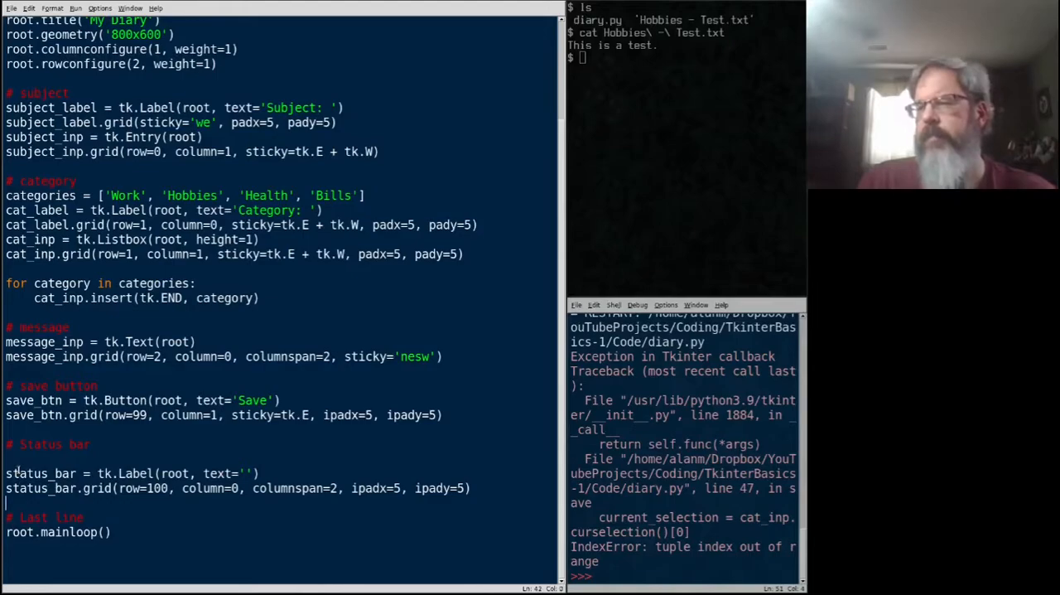
pyautogui.press('Return')
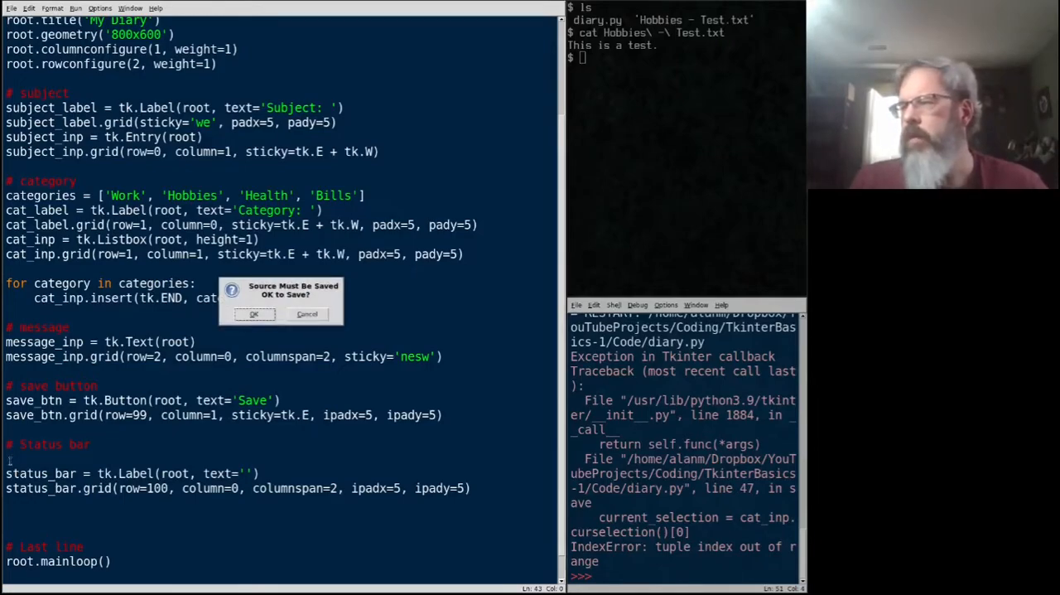
# Confirm saving diary.py so it runs and the My Diary window opens
pyautogui.click(253, 315)
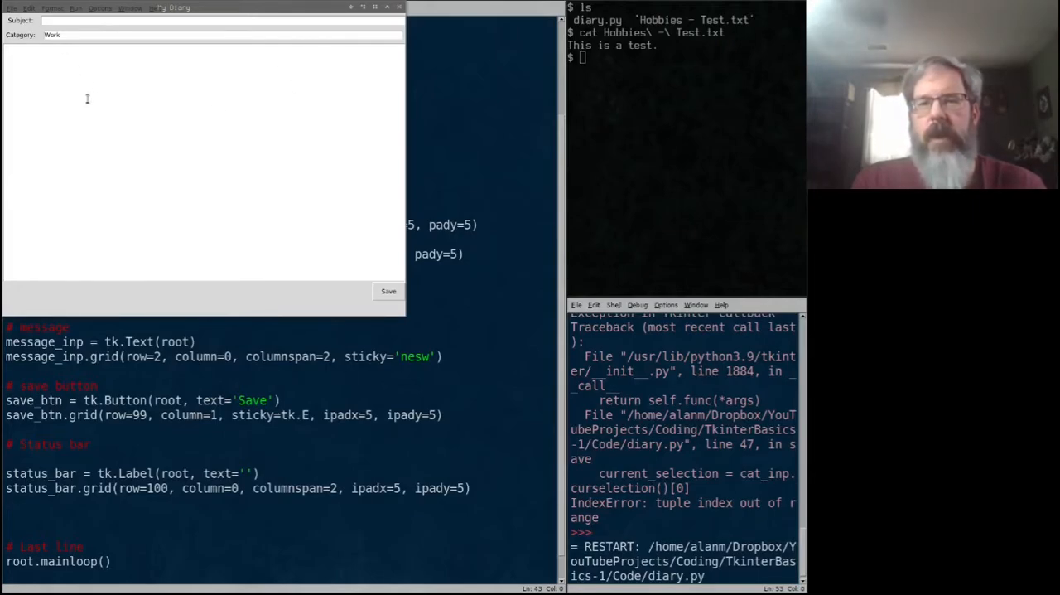
pyautogui.click(120, 20)
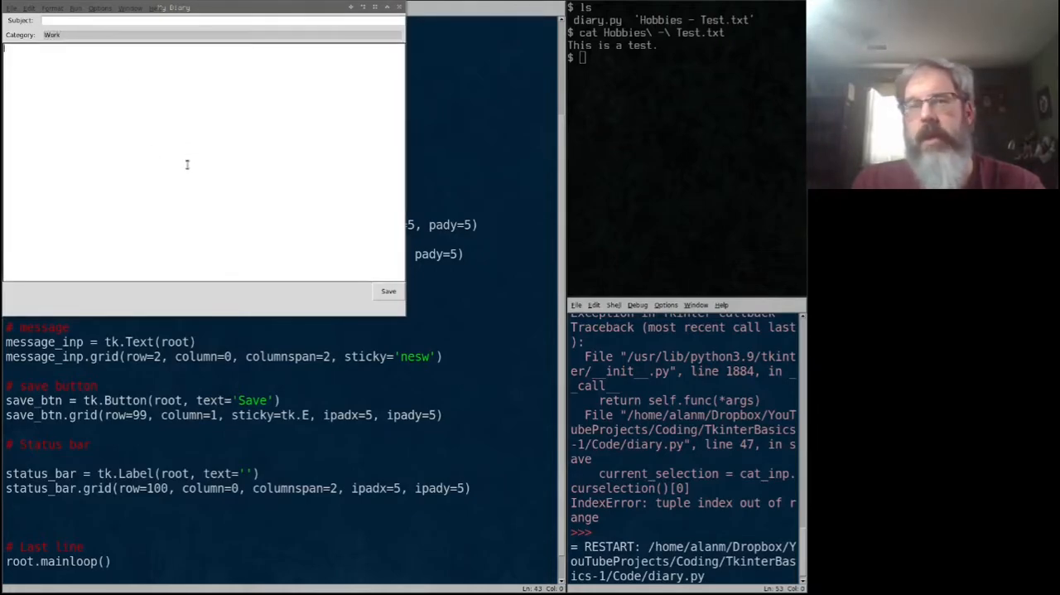
pyautogui.moveTo(326, 212)
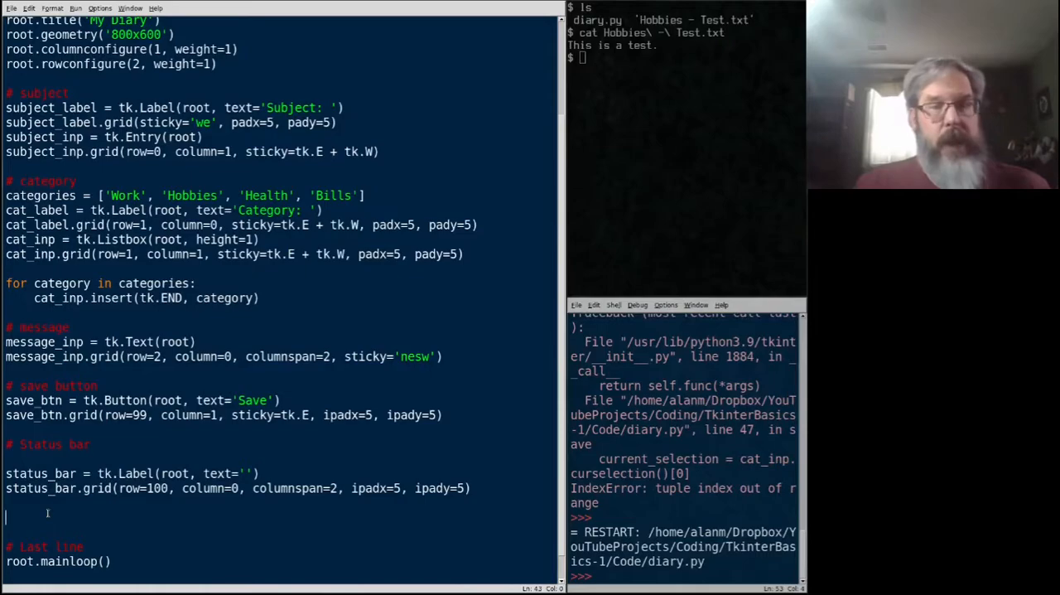
# Define save() with the docstring """Save the data to a file"""
pyautogui.write('d')
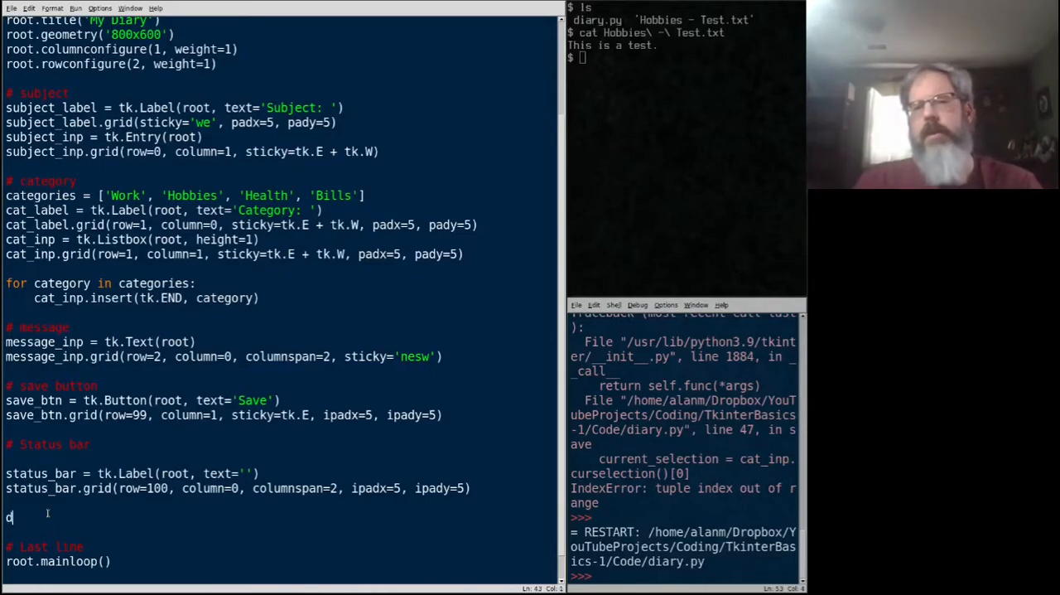
pyautogui.write('ef save')
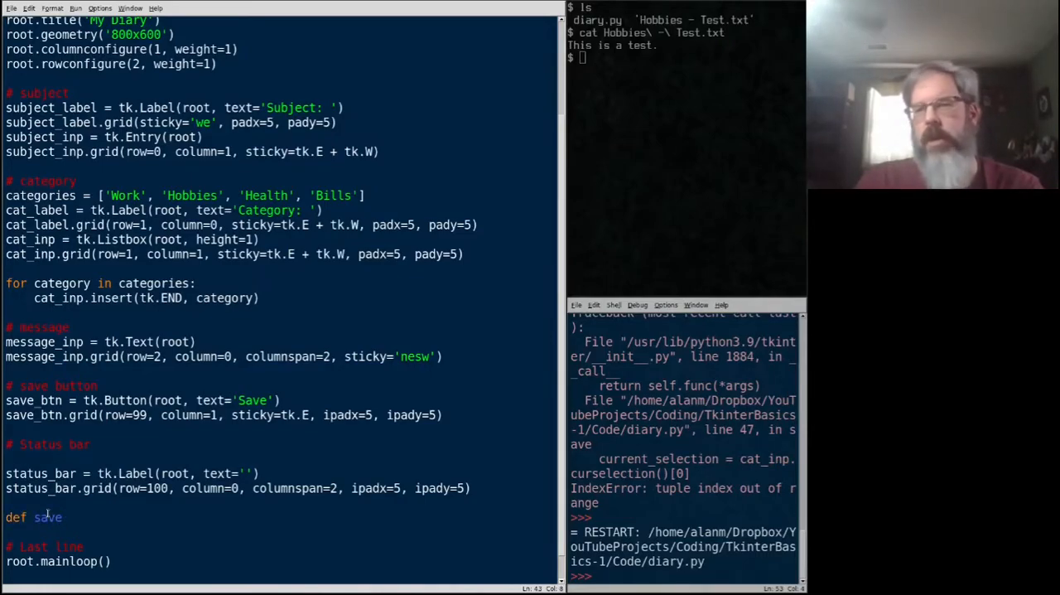
pyautogui.write('():')
pyautogui.write('"""')
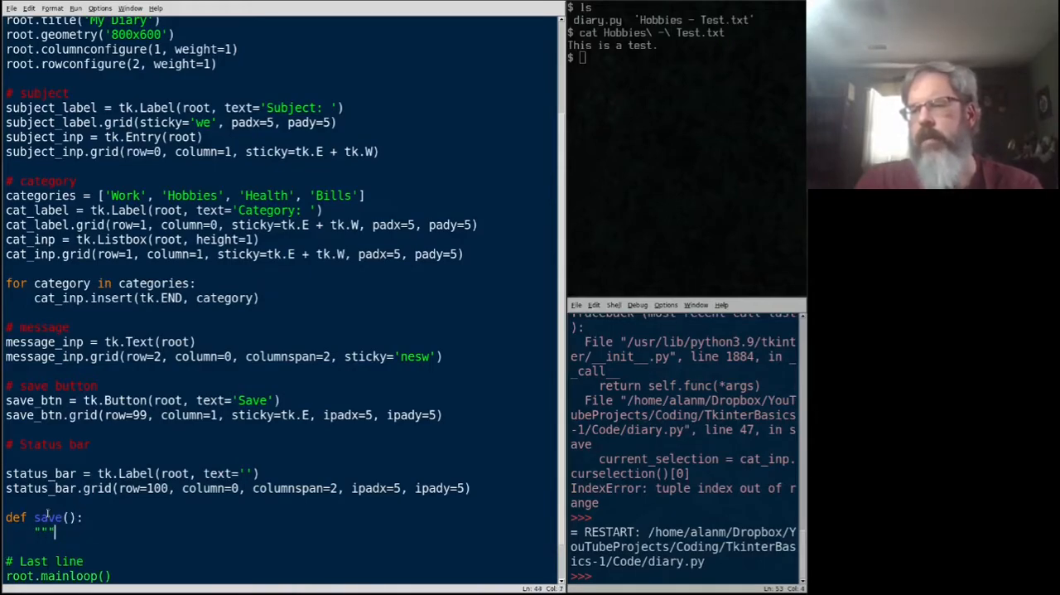
pyautogui.write('Save')
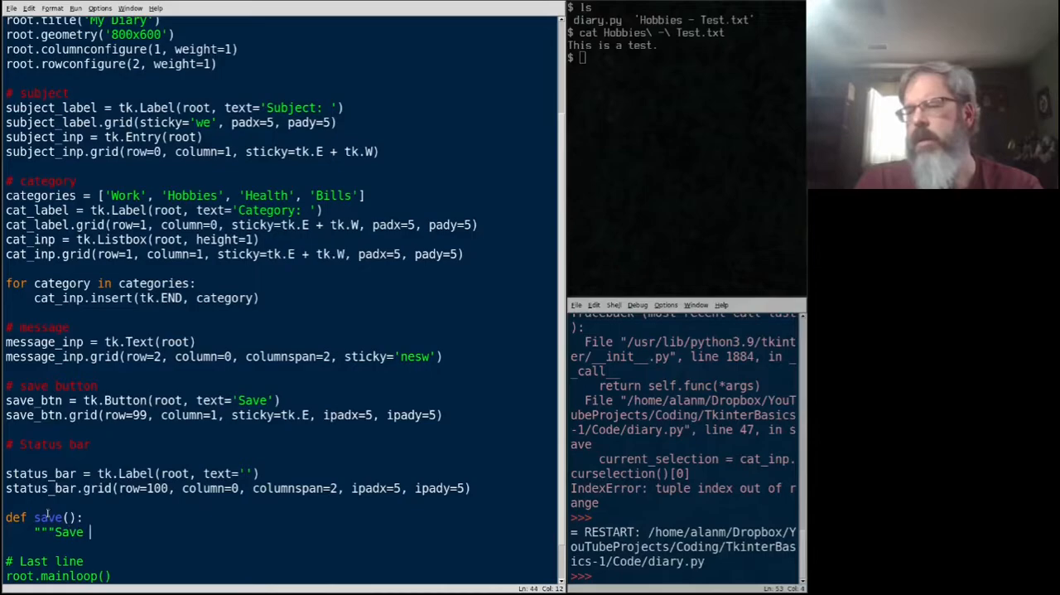
pyautogui.write('the data t')
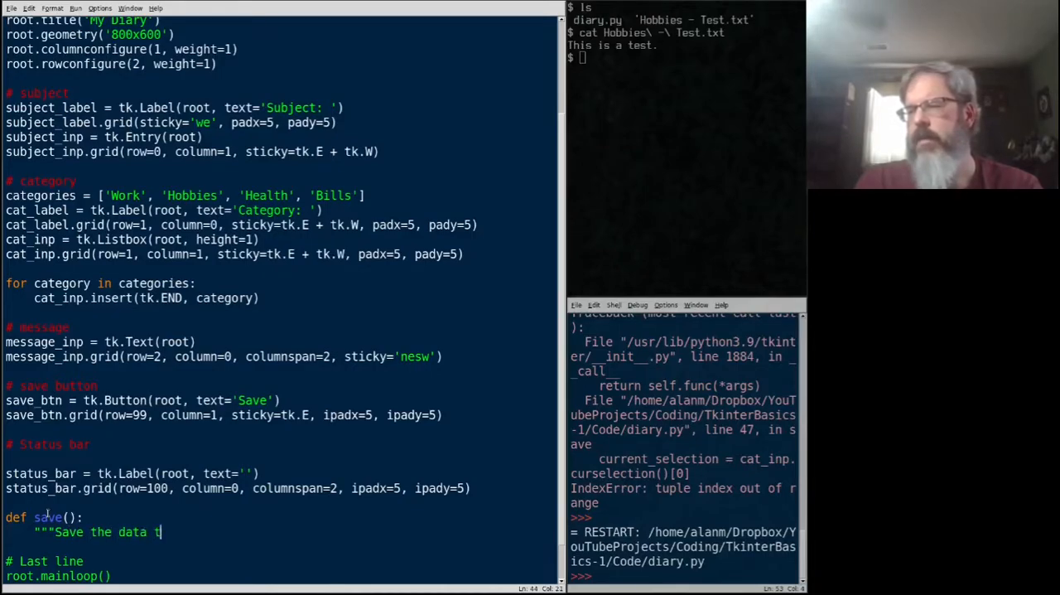
pyautogui.write('o a file"""')
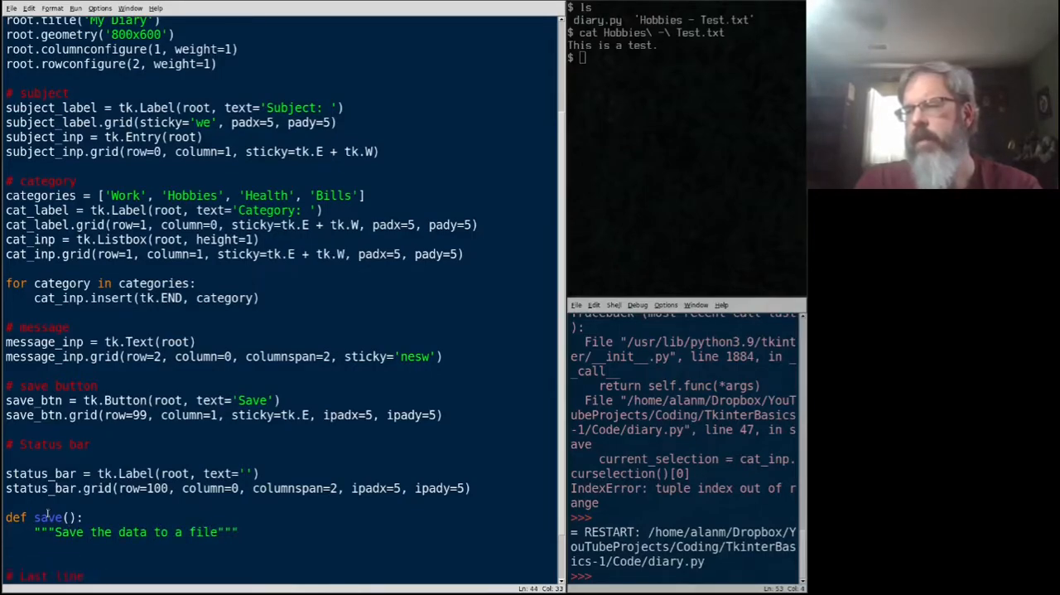
pyautogui.press('Return')
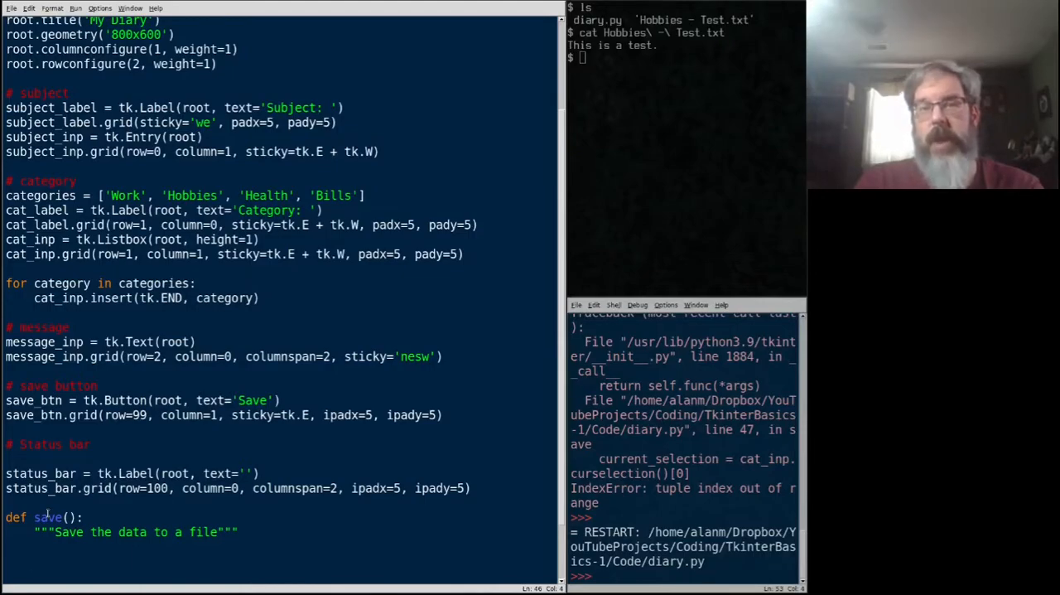
# Read the subject with subject = subject_inp.get()
pyautogui.write('subject = subject')
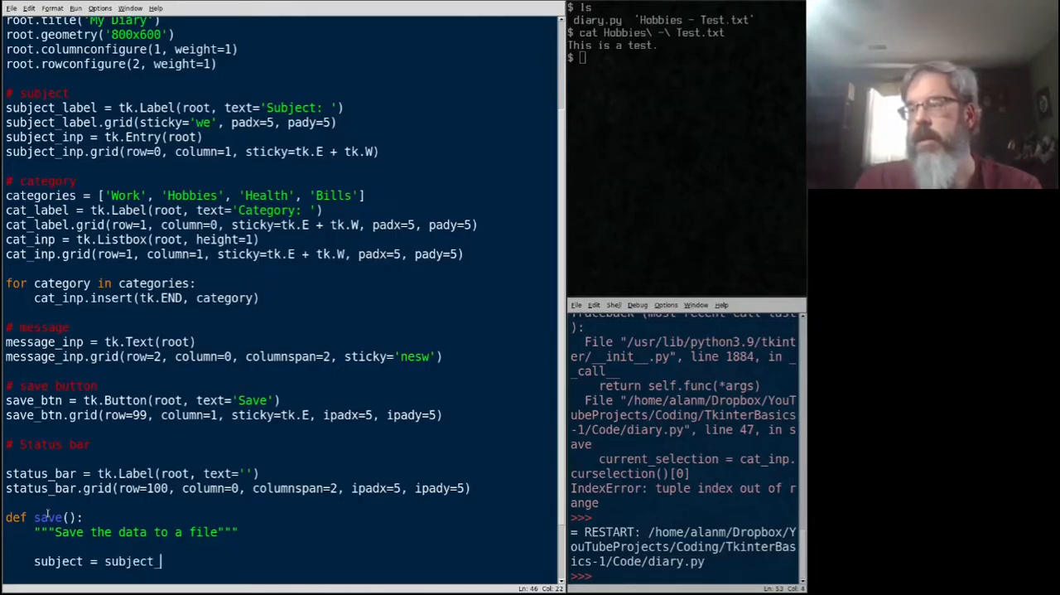
pyautogui.write('inp.get()')
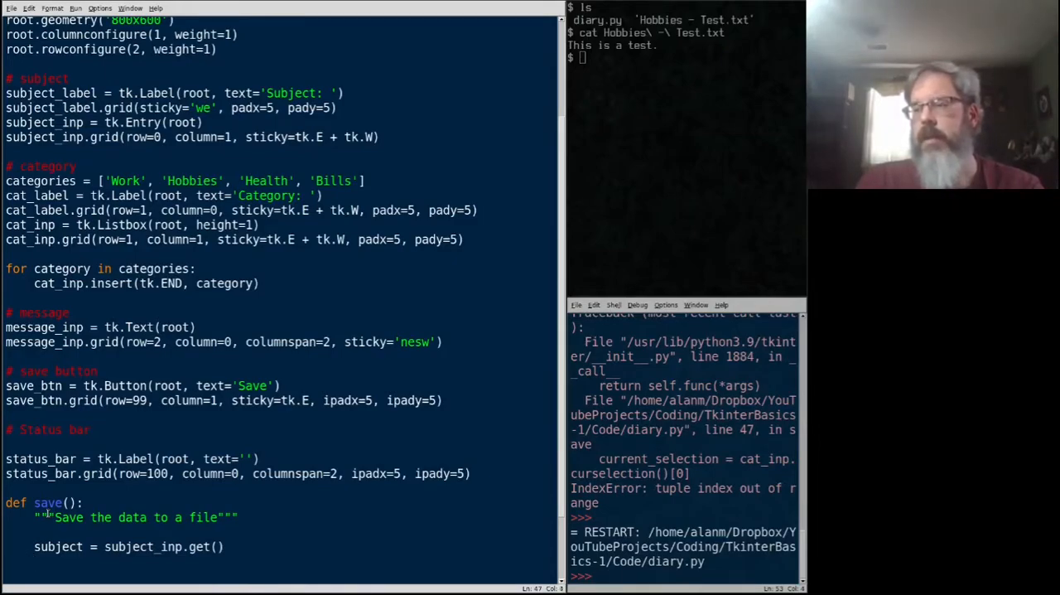
# Read the listbox selection with selected = cat_inp.curselection()
pyautogui.write('select')
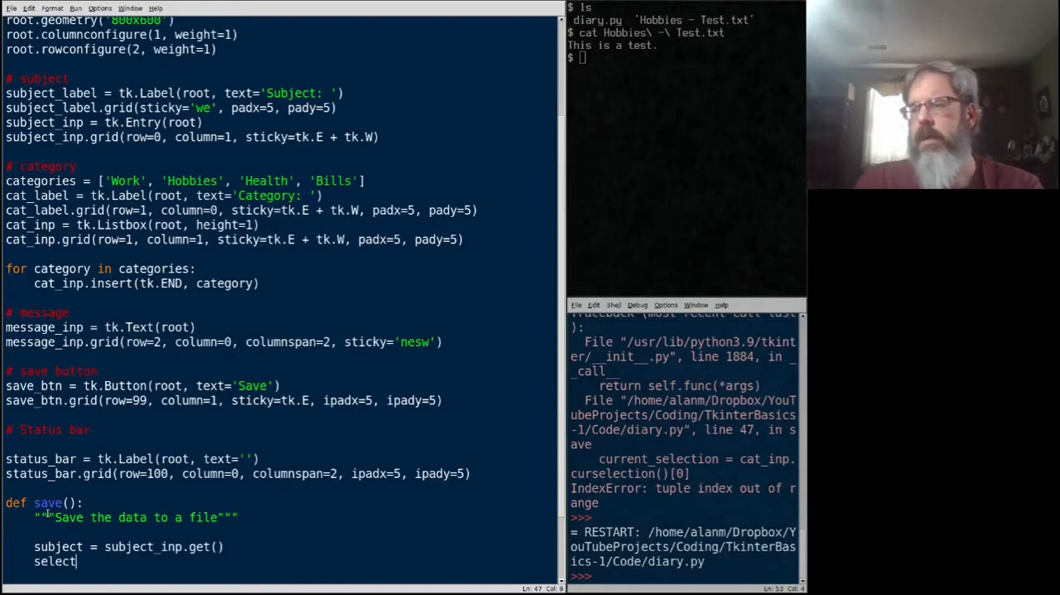
pyautogui.write('ed =')
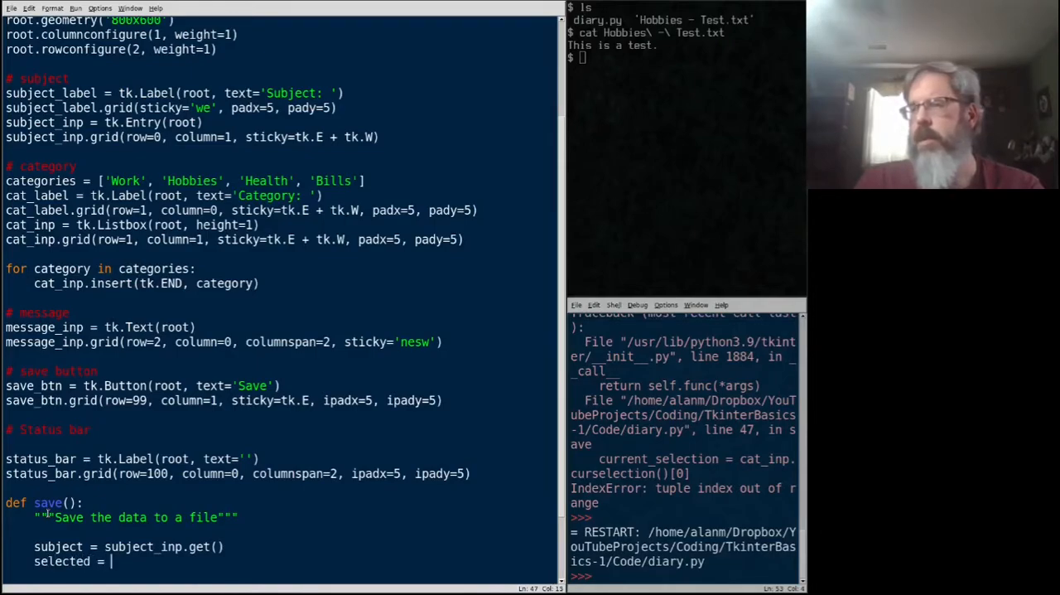
pyautogui.write('cat_inp.curse')
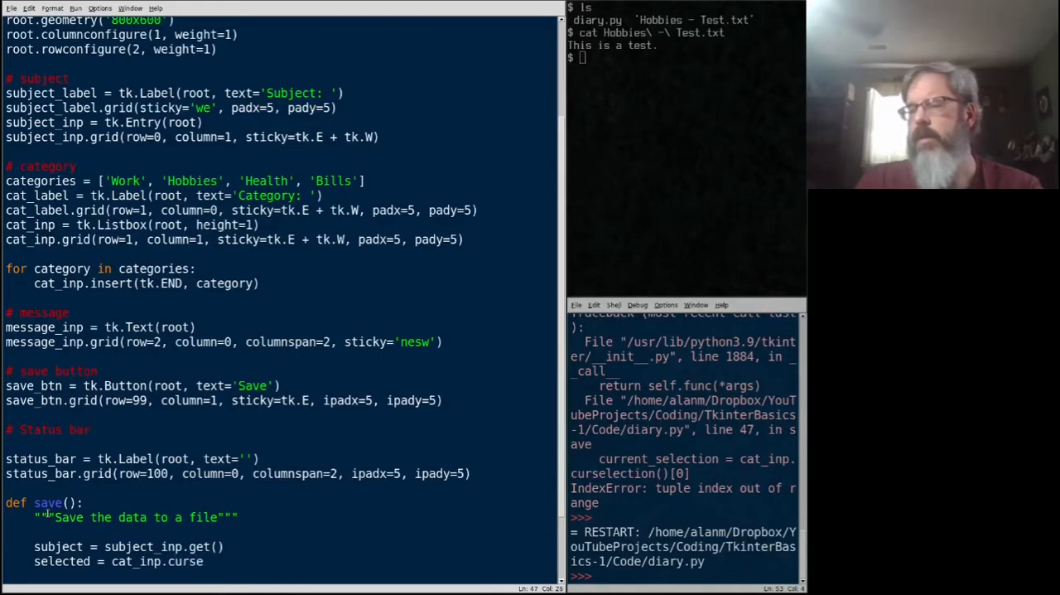
pyautogui.write('lection')
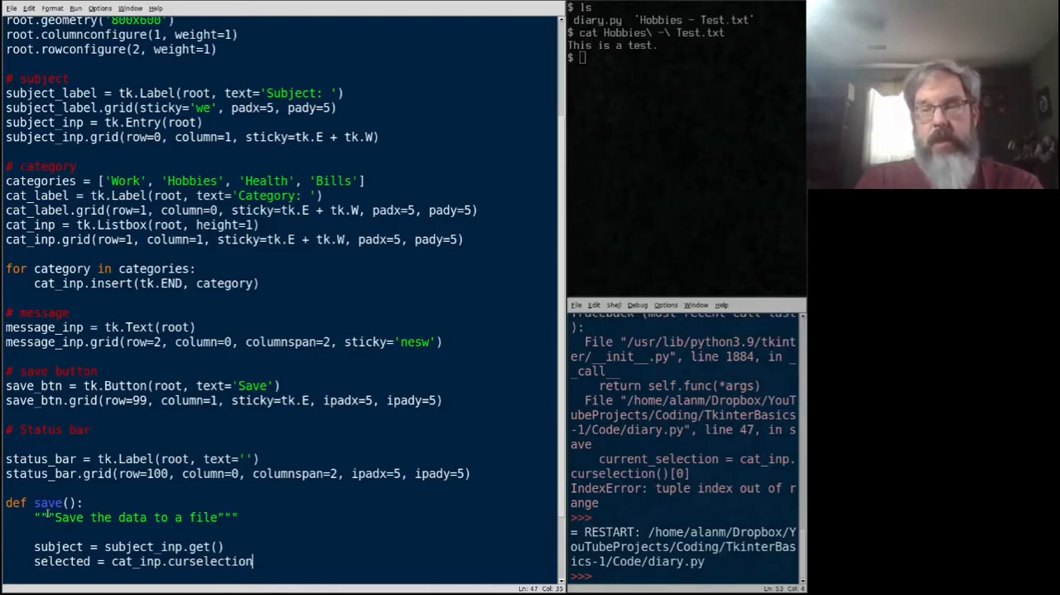
pyautogui.write('()')
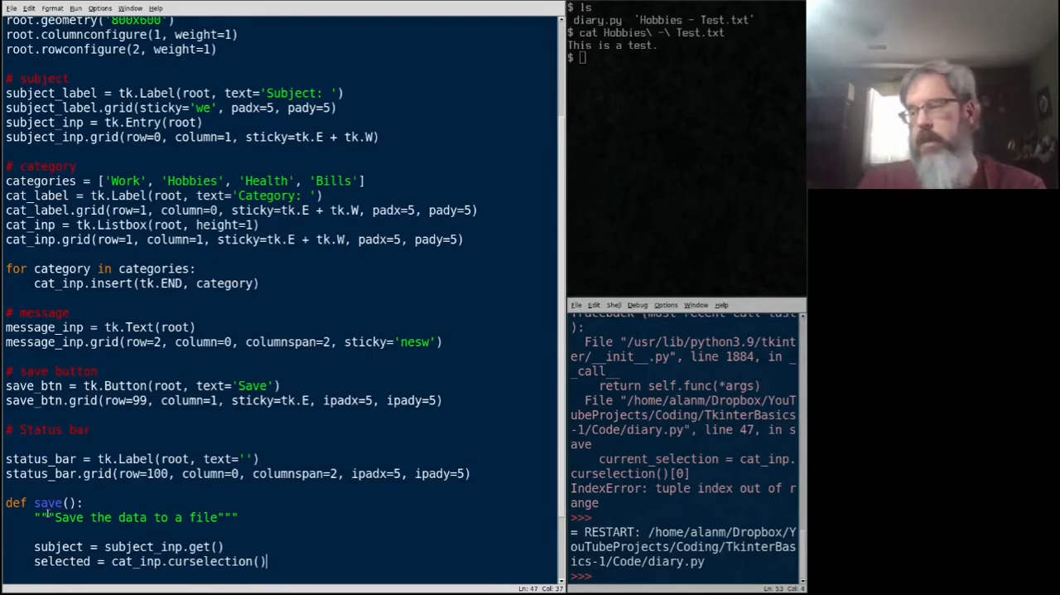
pyautogui.press('Return')
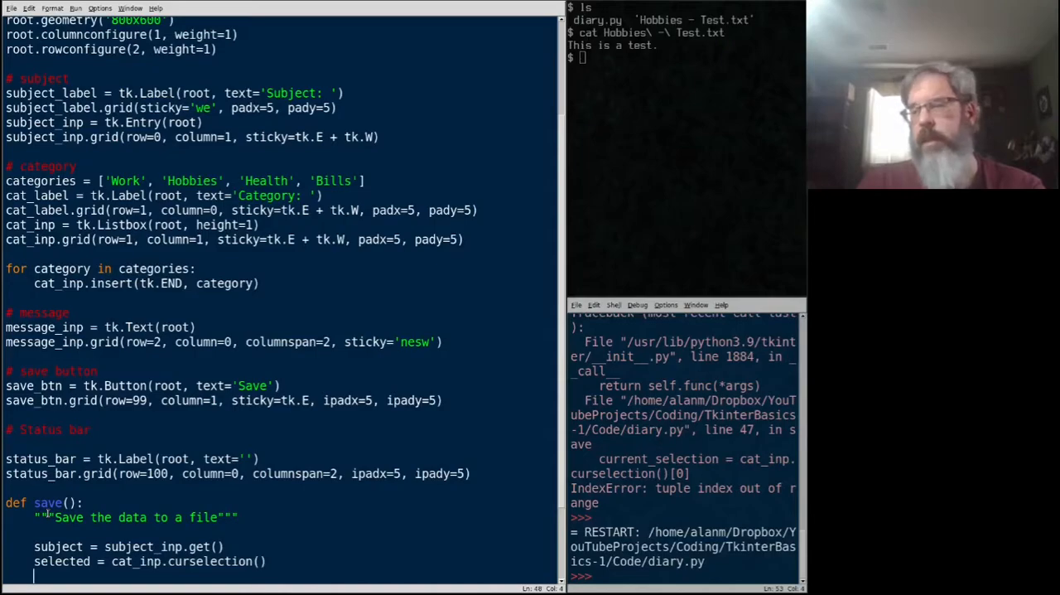
# Default category to 'Misc' when nothing is selected, else use categories[selected[0]]
pyautogui.write('if not se')
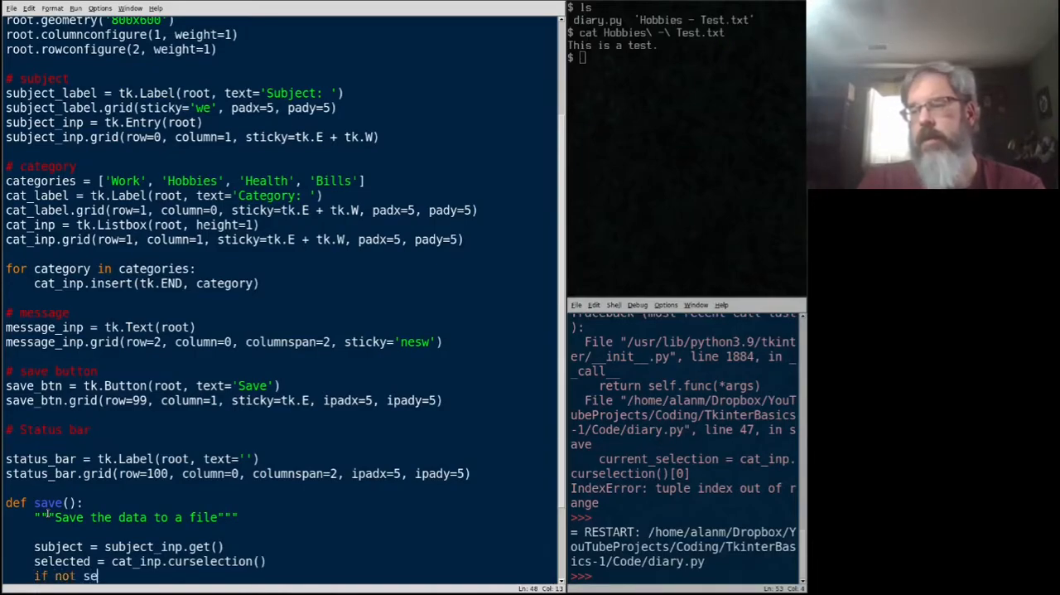
pyautogui.write('lected:')
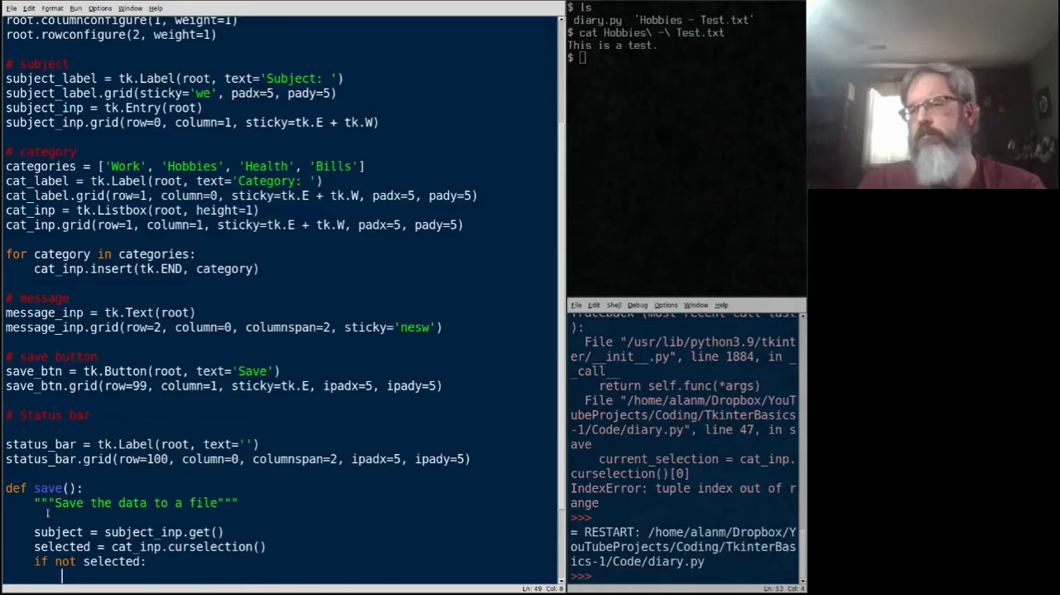
pyautogui.write('category =')
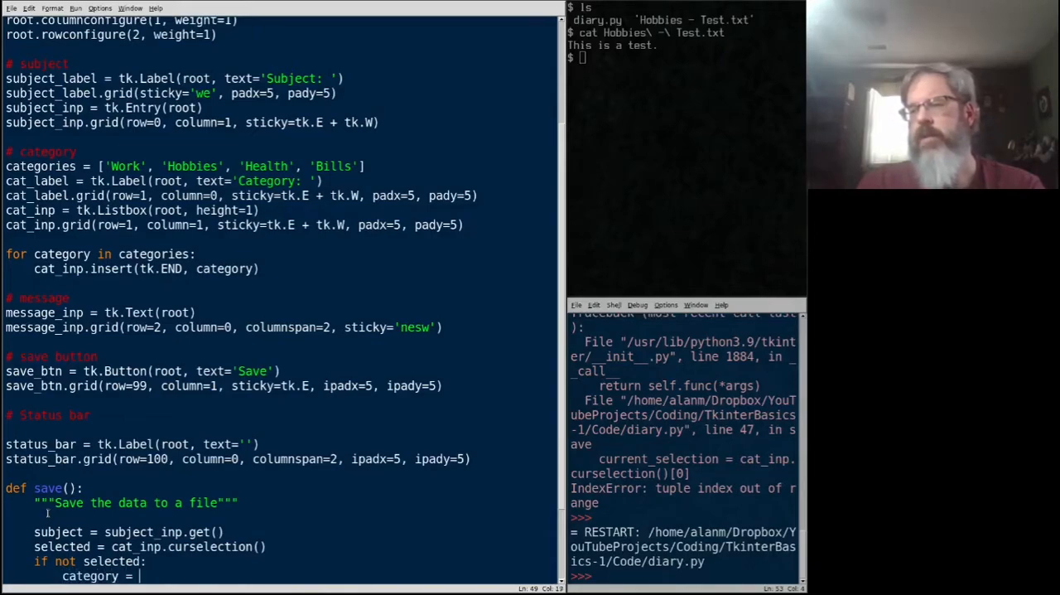
pyautogui.write("'Misc'")
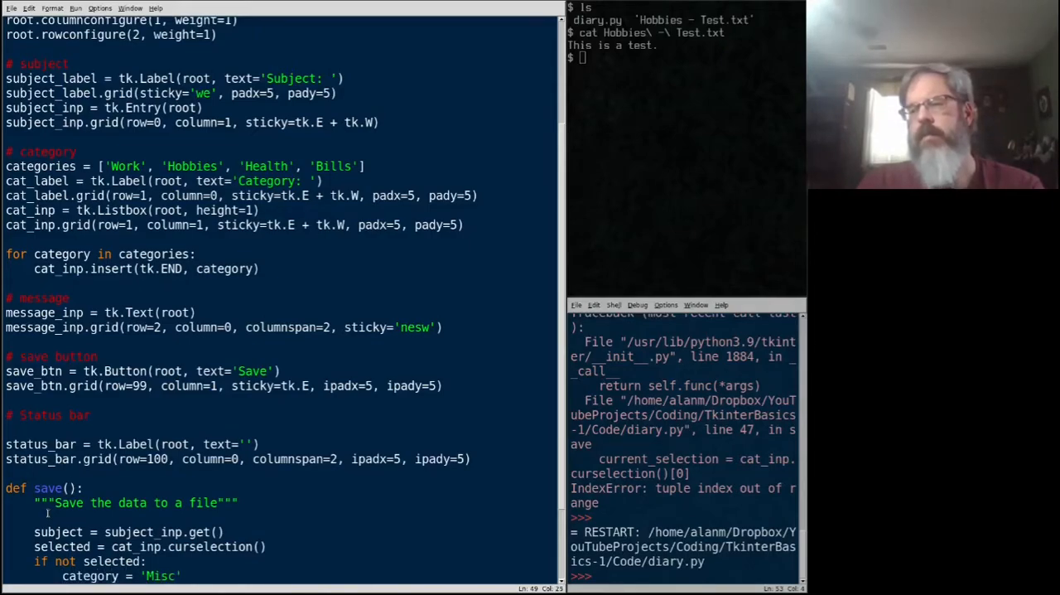
pyautogui.scroll(3)
pyautogui.write('else:')
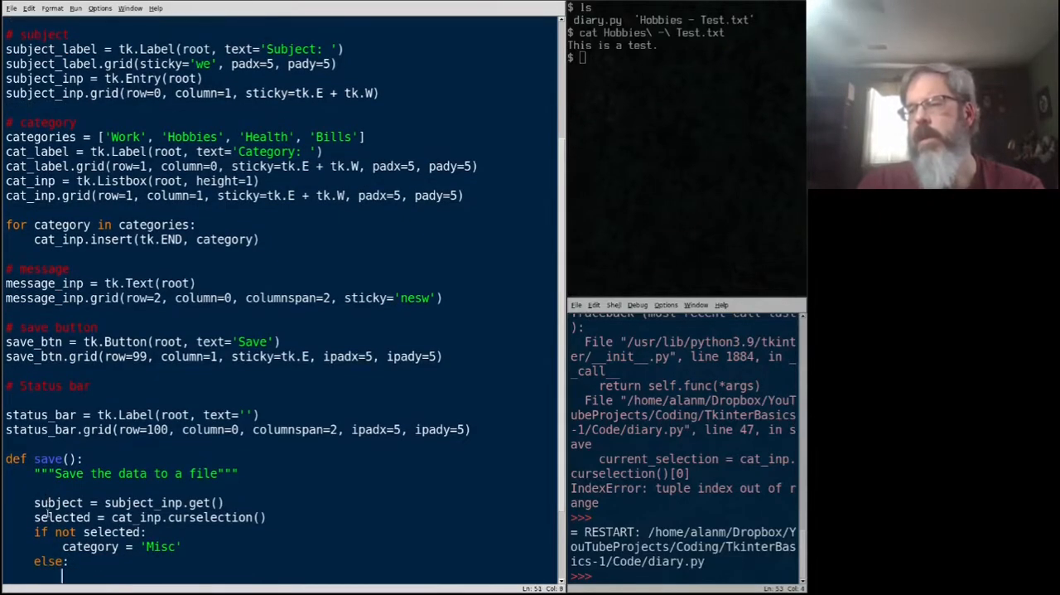
pyautogui.write('category =')
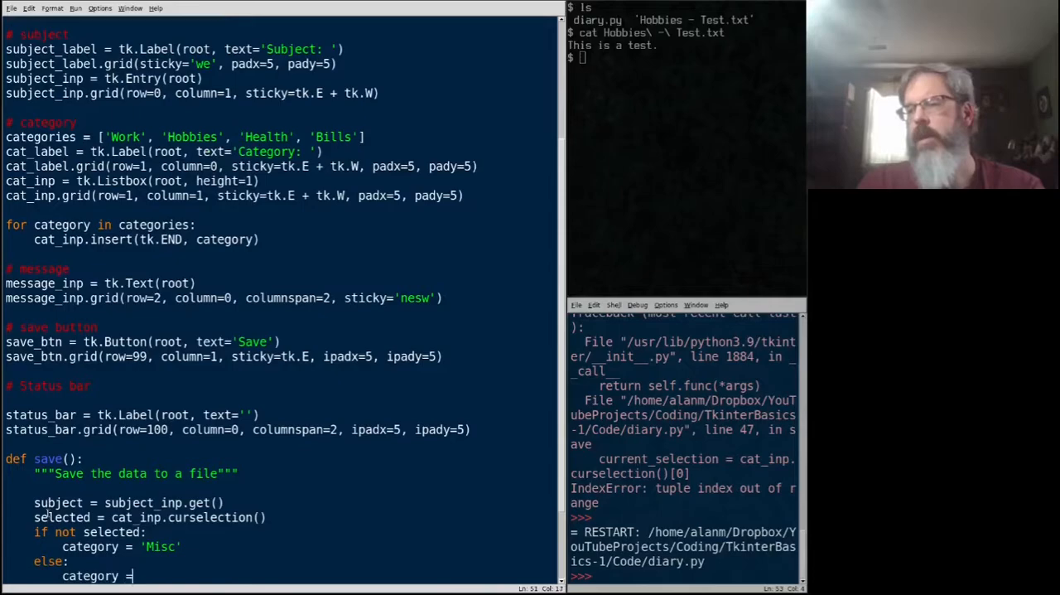
pyautogui.write('categor')
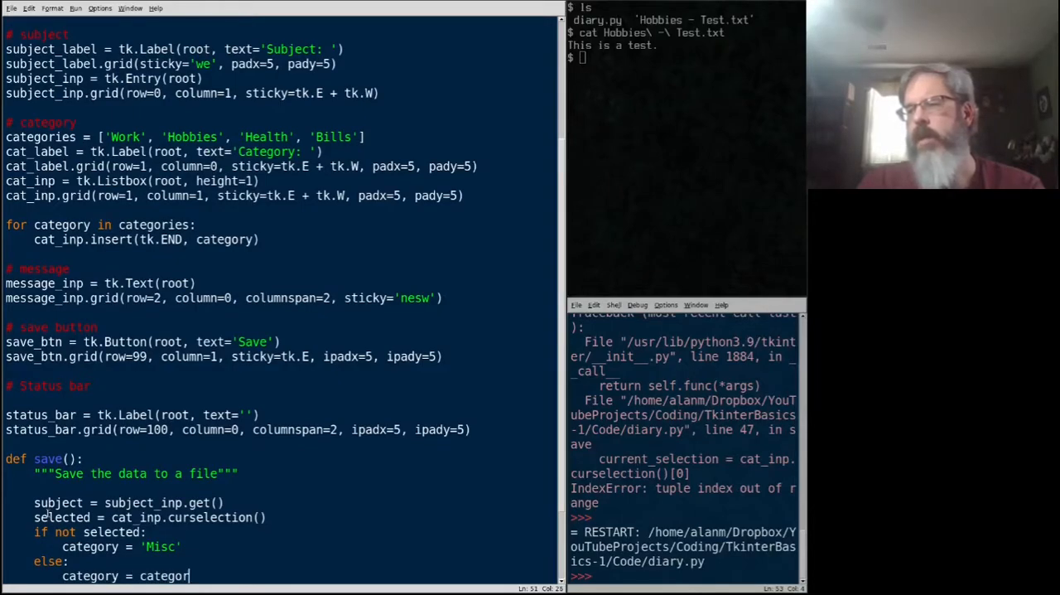
pyautogui.write('ies(')
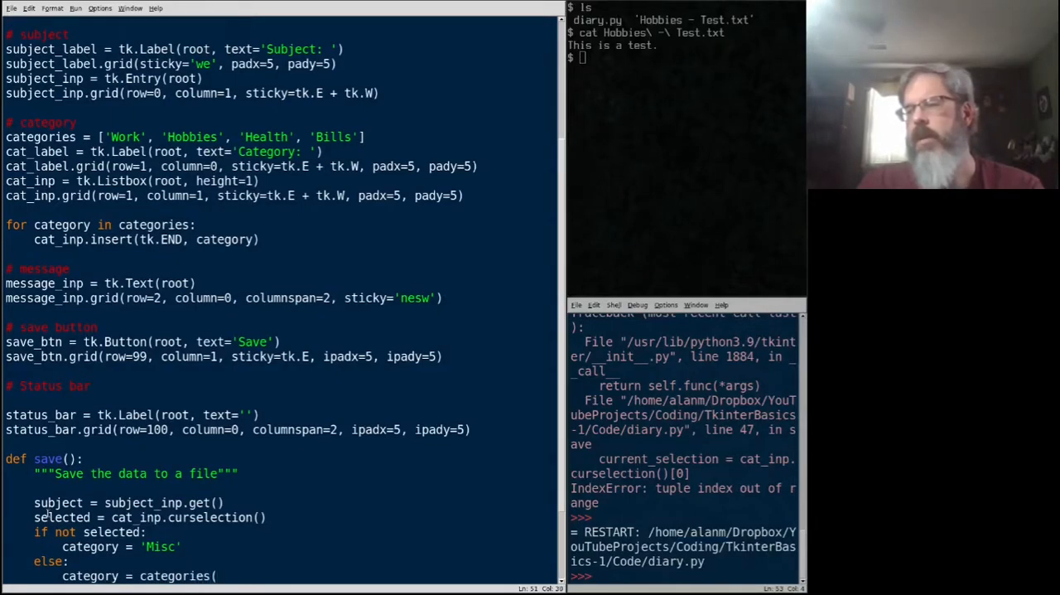
pyautogui.write('selected[0]]')
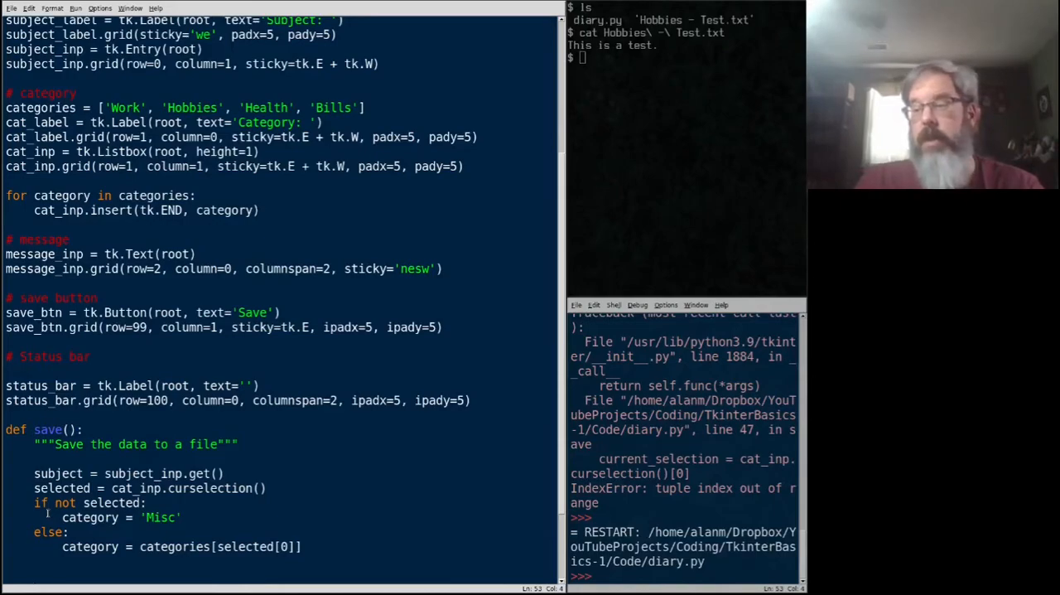
# Read the full text with message = message_inp.get('1.0', tk.END)
pyautogui.write('messa')
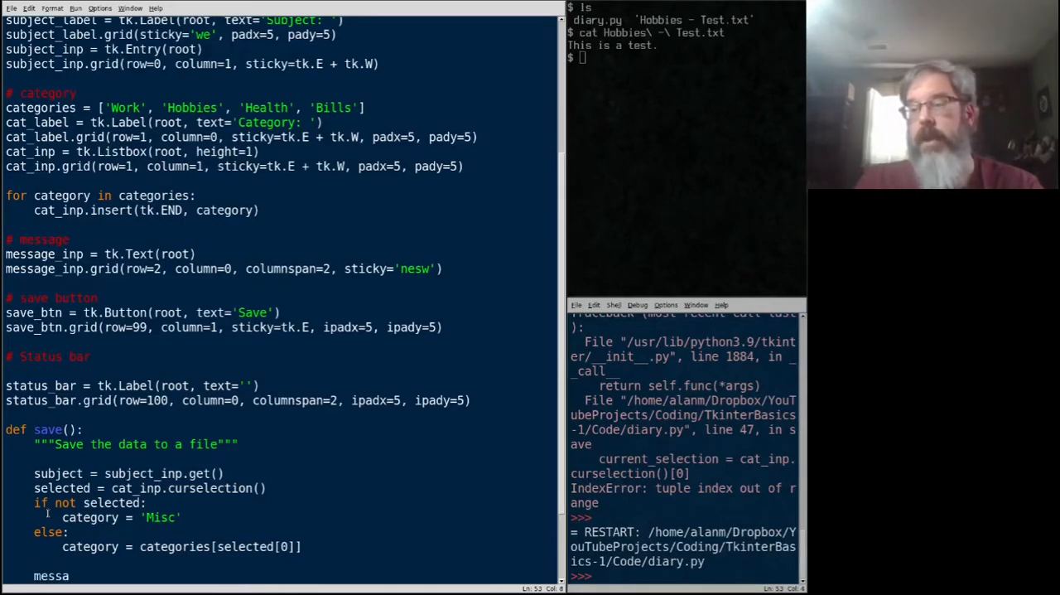
pyautogui.write('ge =')
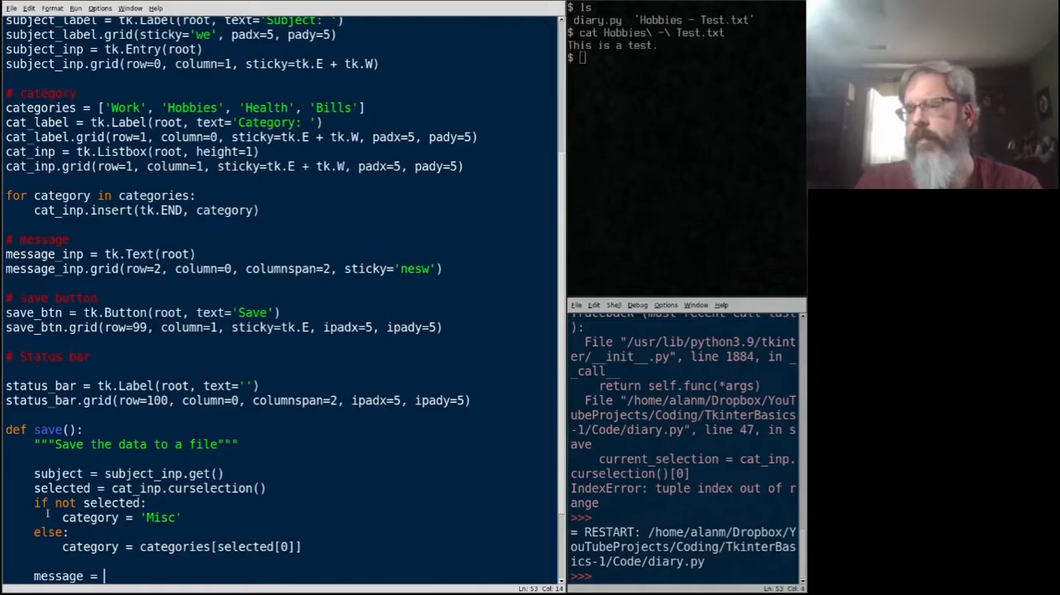
pyautogui.write('message_inp.get(')
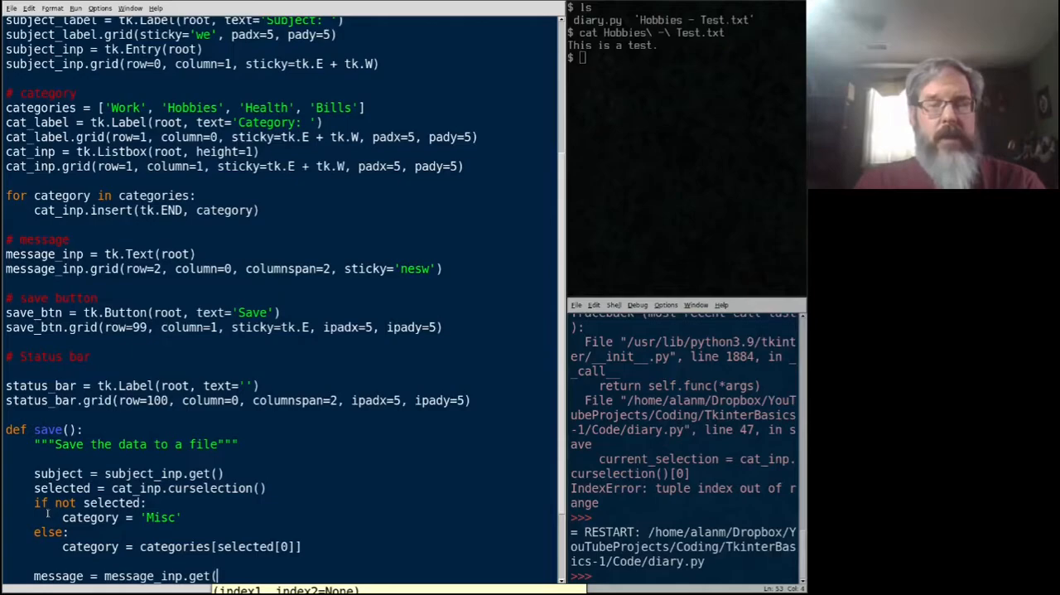
pyautogui.write("'1.0")
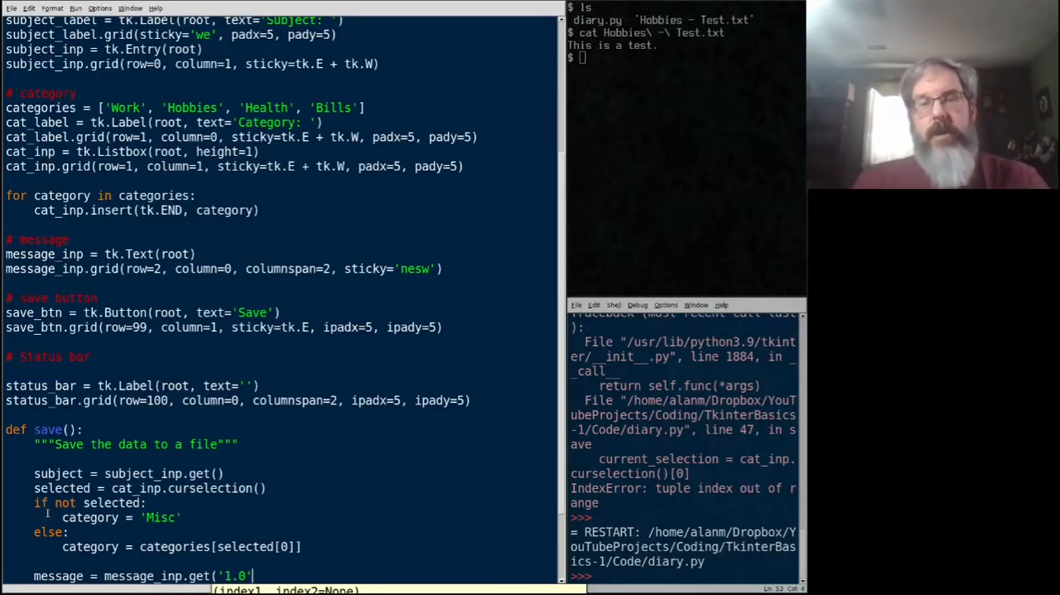
pyautogui.write(',')
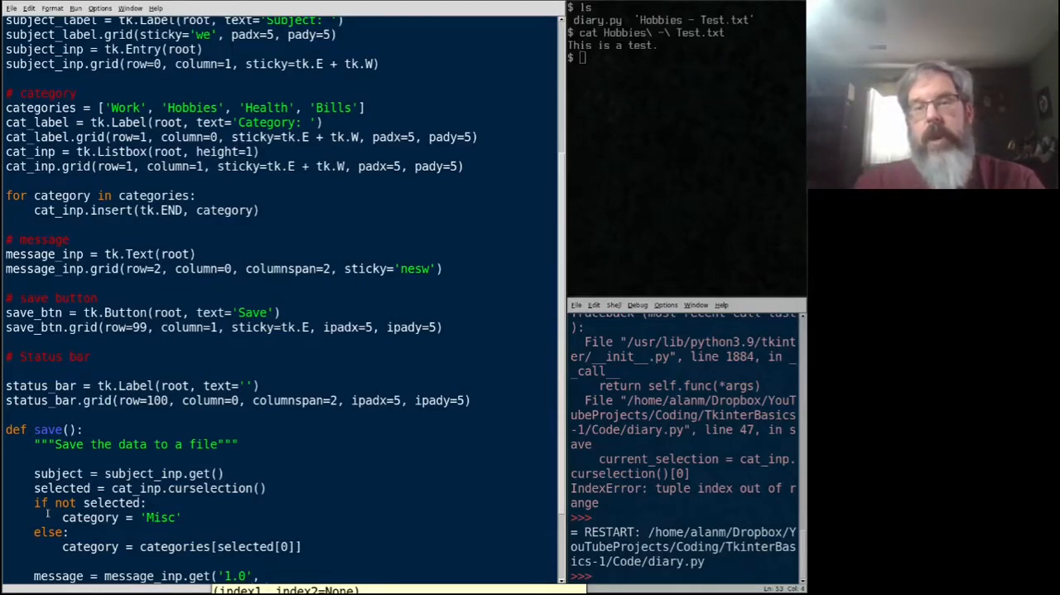
pyautogui.write('tk.END')
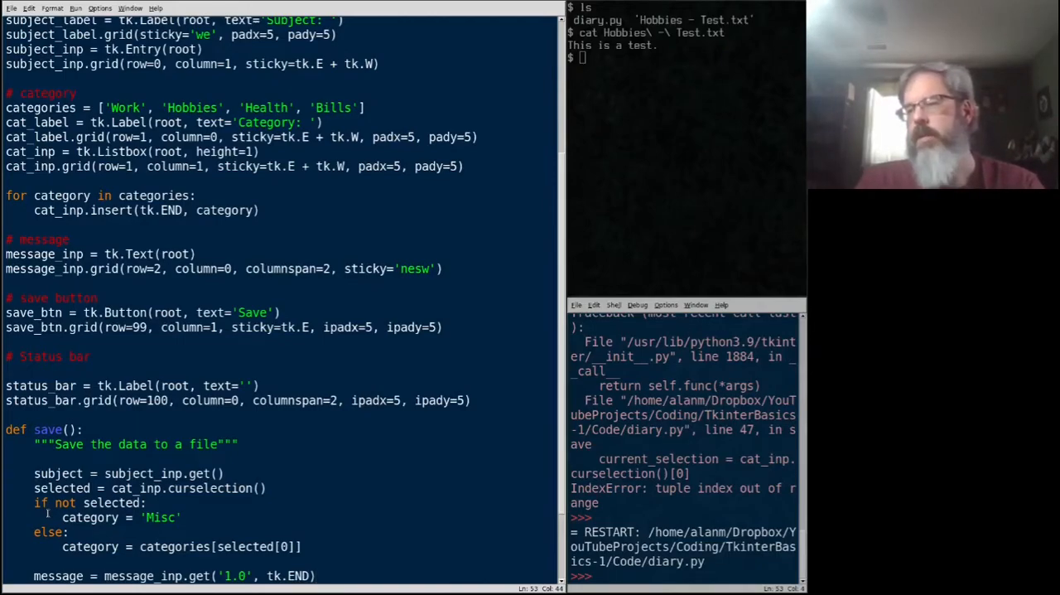
pyautogui.scroll(3)
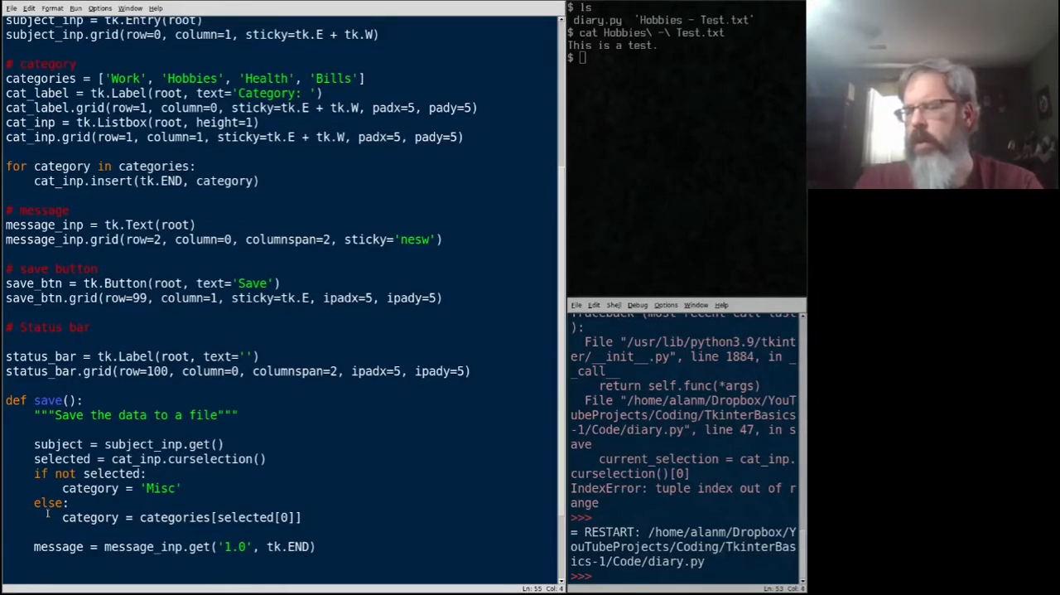
# Build filename = f'{category} - {subject}.txt'
pyautogui.press('Return')
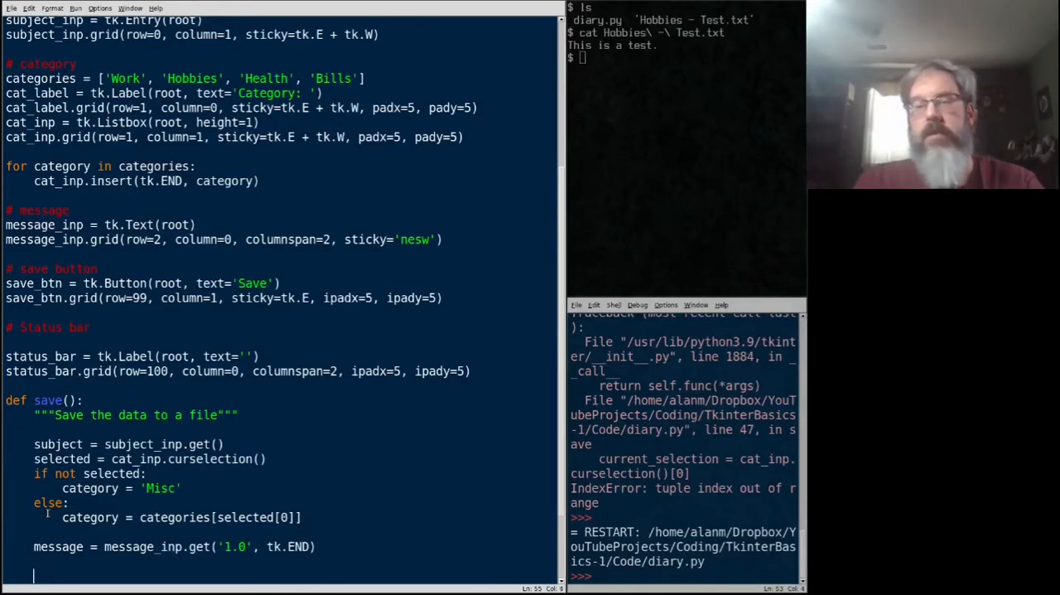
pyautogui.write('file')
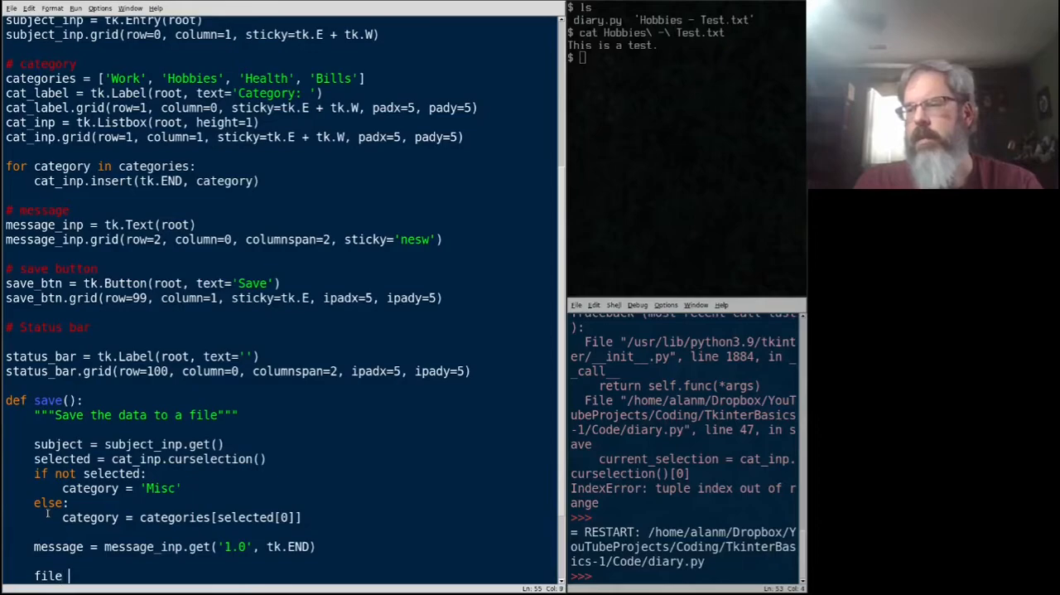
pyautogui.write('=')
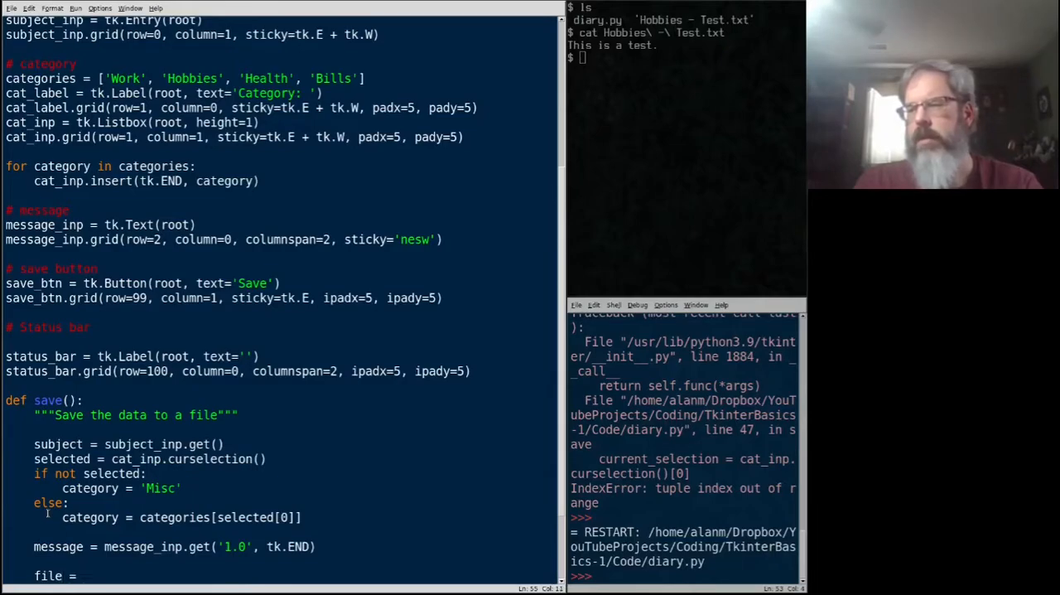
pyautogui.write("f'{")
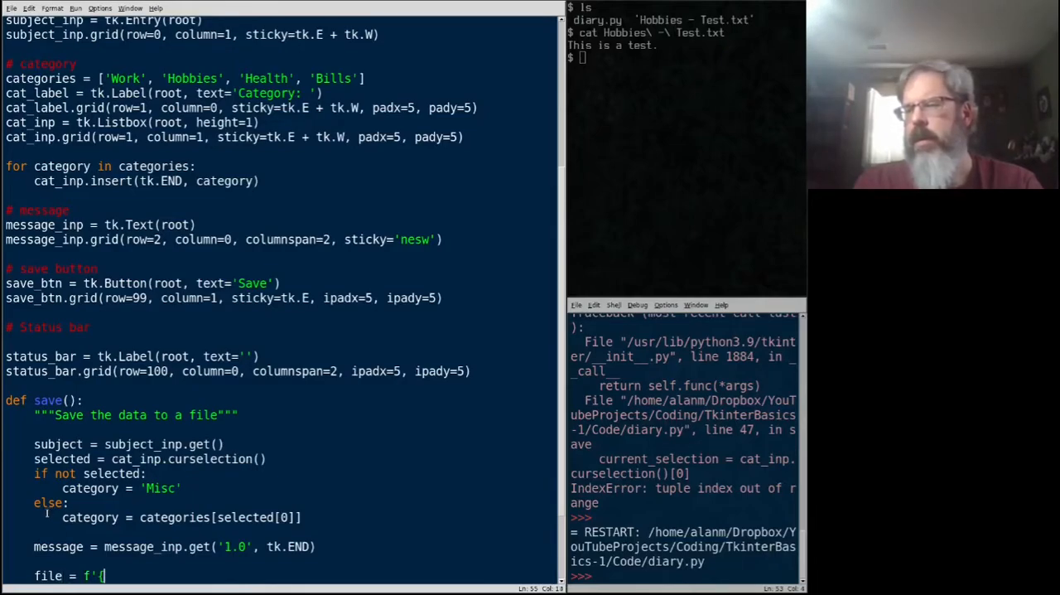
pyautogui.write('caet')
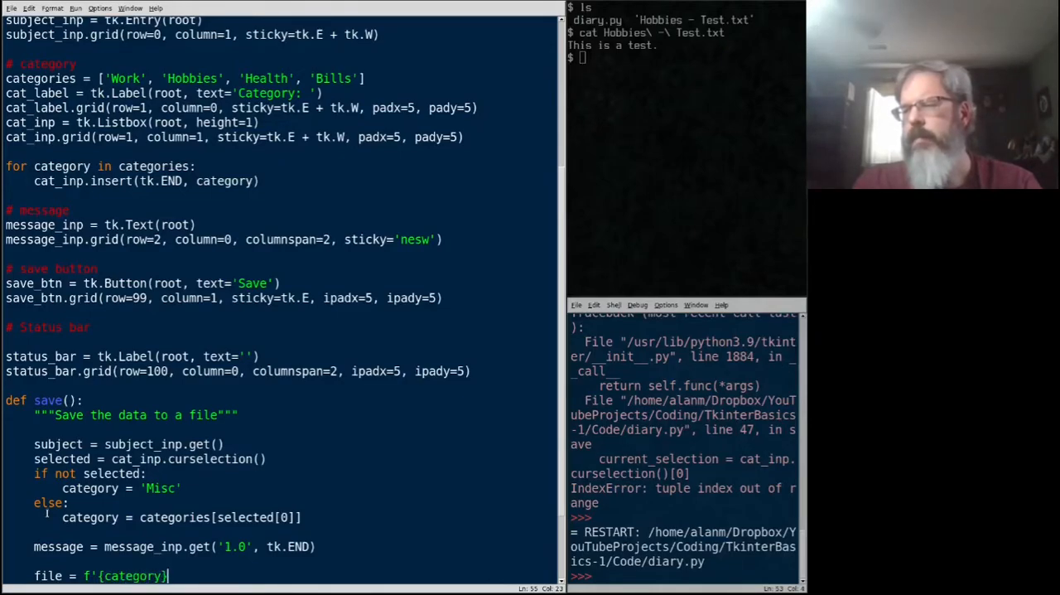
pyautogui.write('- {')
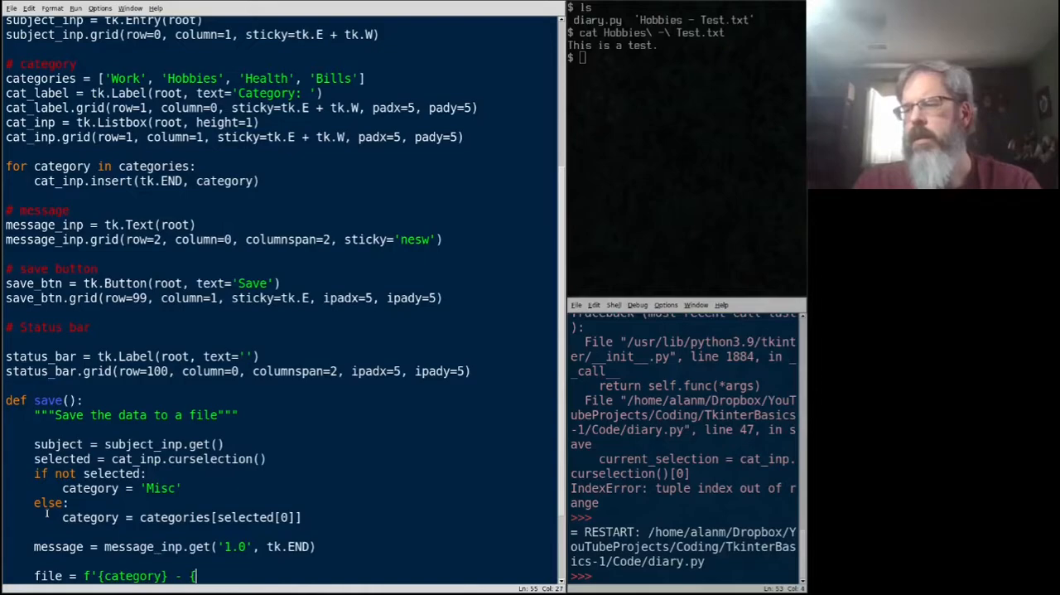
pyautogui.write('{subject}')
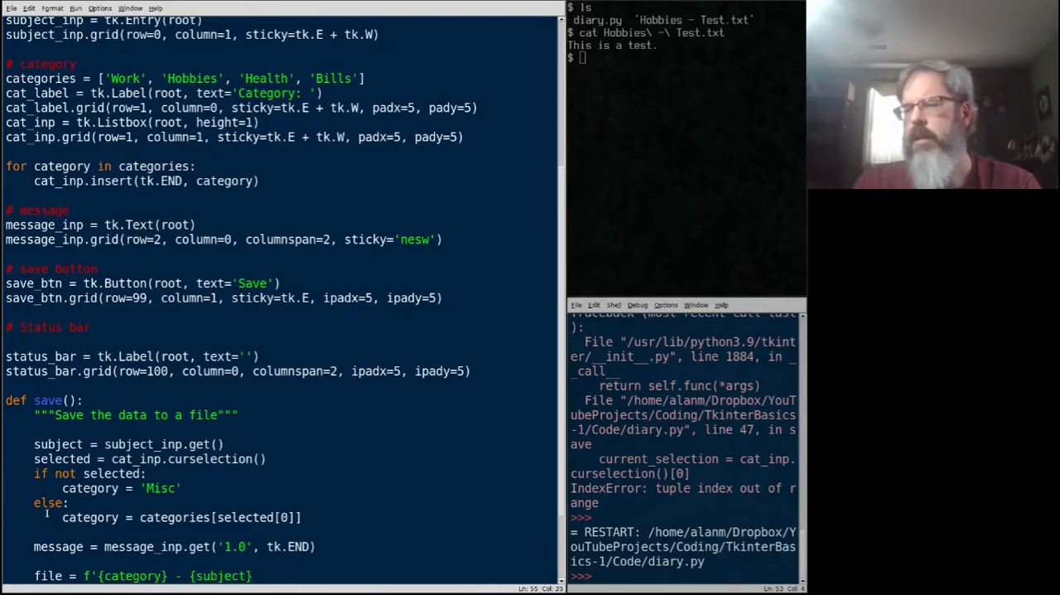
pyautogui.write('.txt')
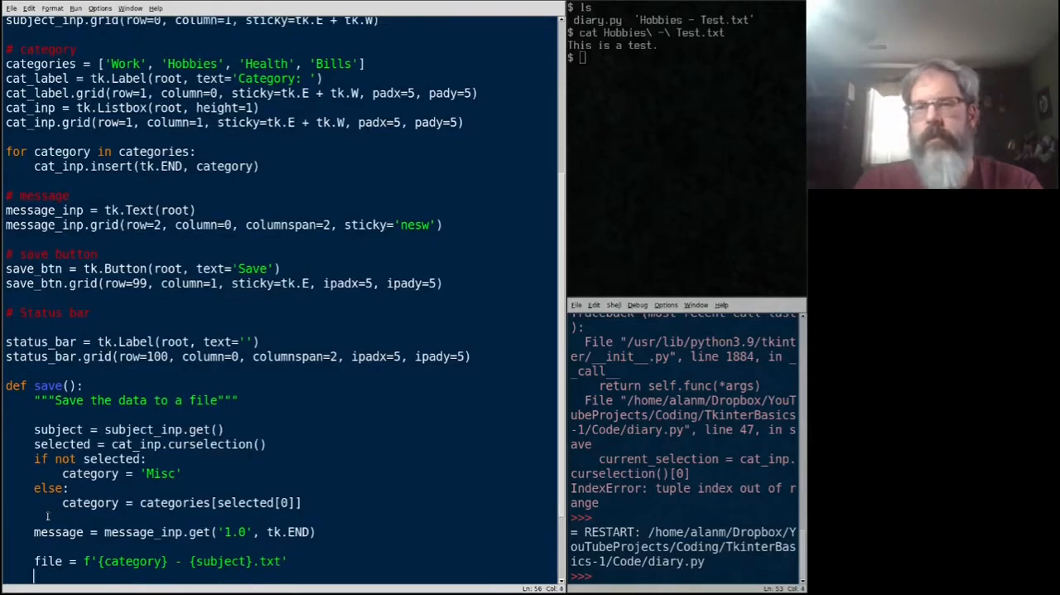
# Open filename for writing as fh and write the message into it
pyautogui.write('with')
pyautogui.click(161, 560)
pyautogui.write('enam')
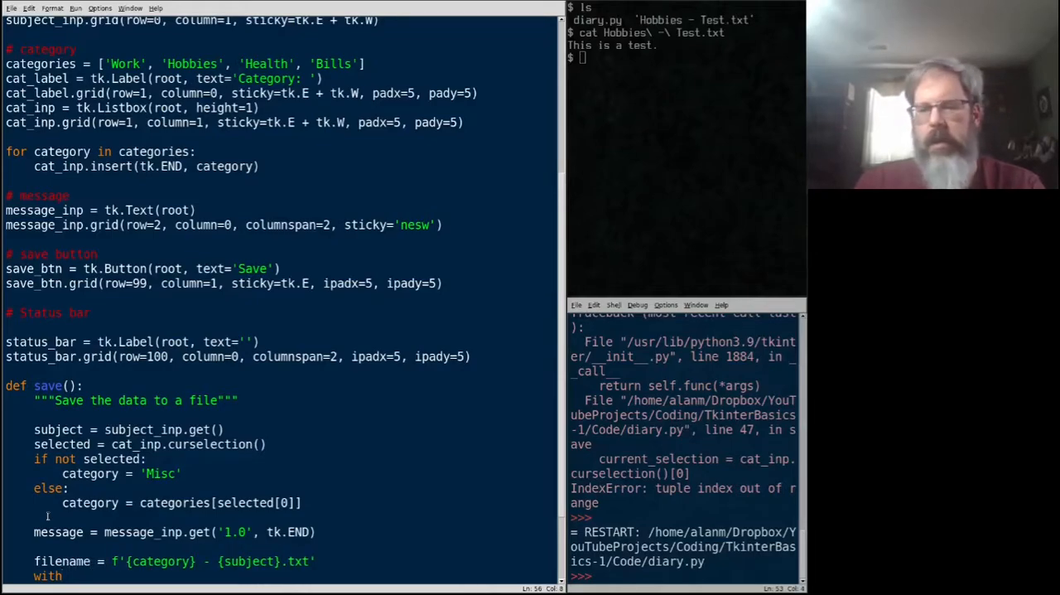
pyautogui.write('ope')
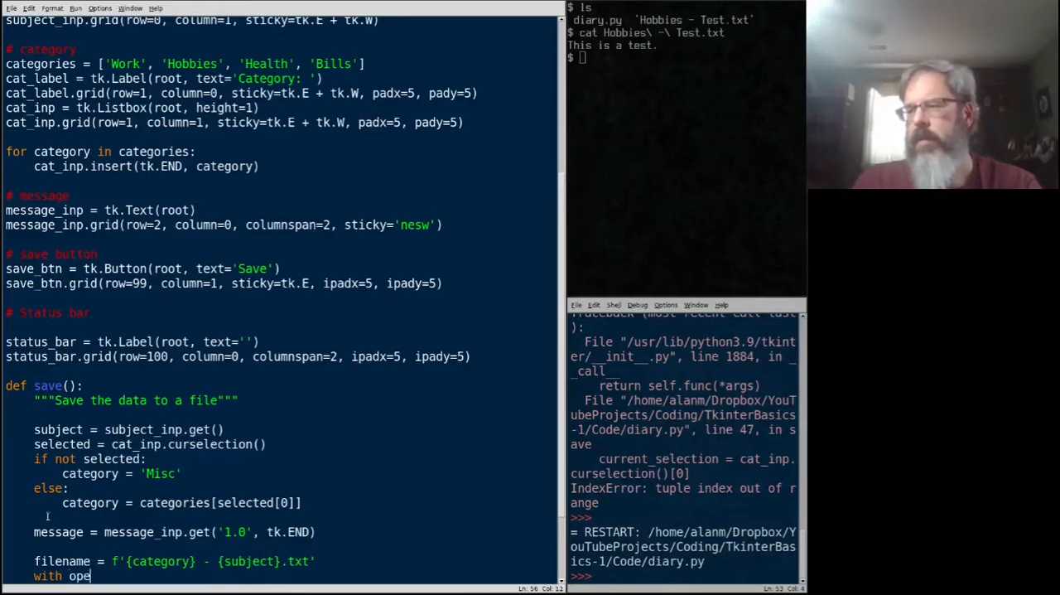
pyautogui.write('n(filename,')
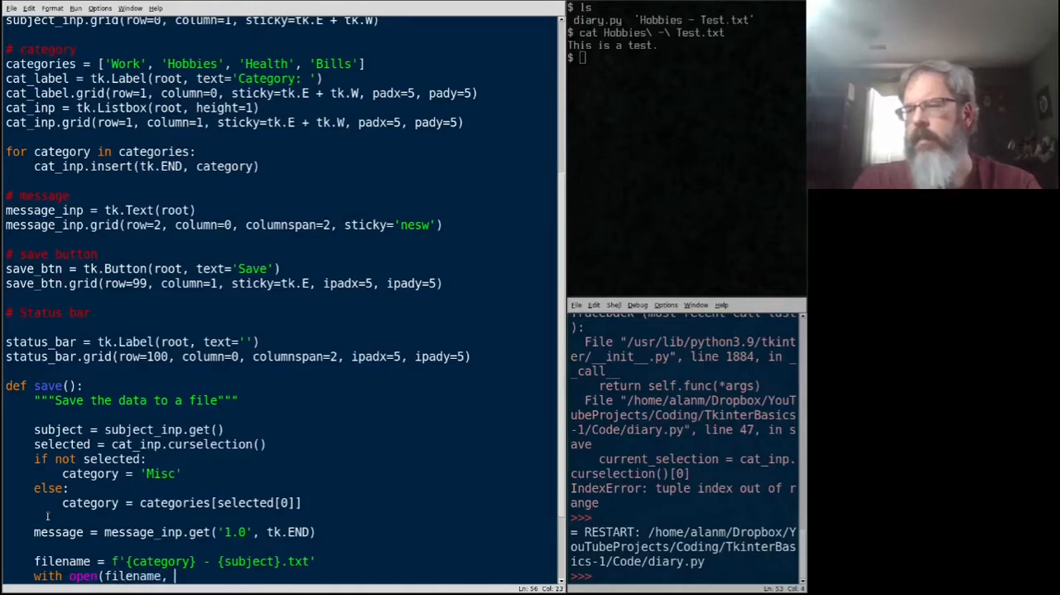
pyautogui.write("'w')")
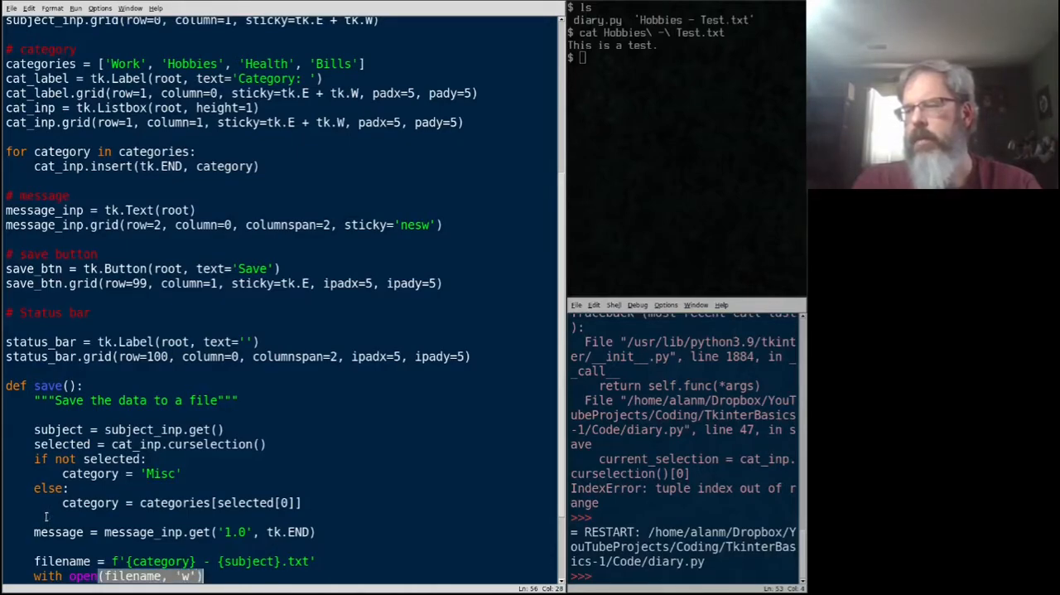
pyautogui.write('as fh:')
pyautogui.write('fh.')
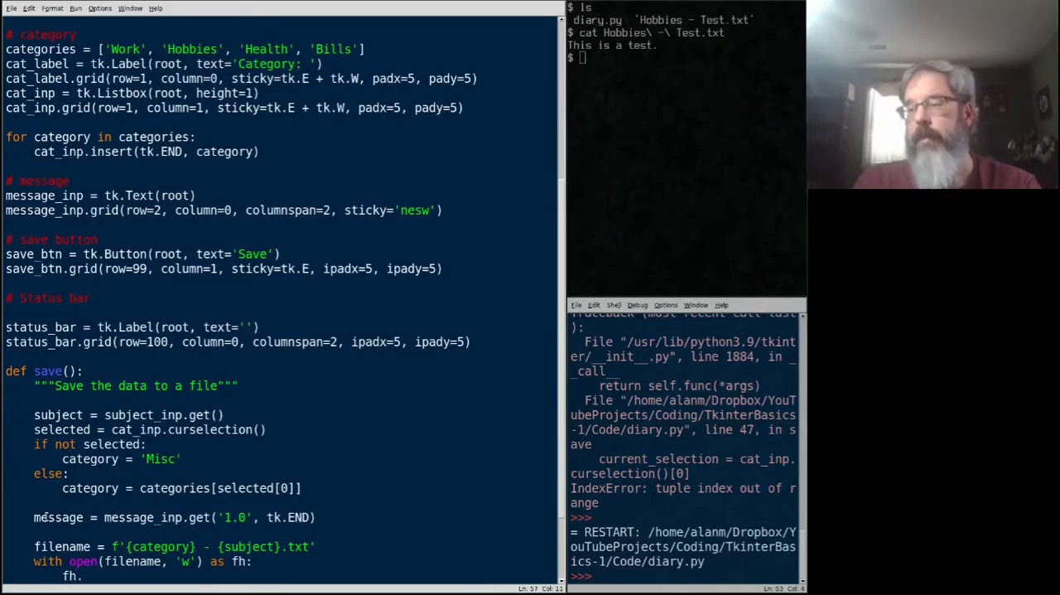
pyautogui.write('write(')
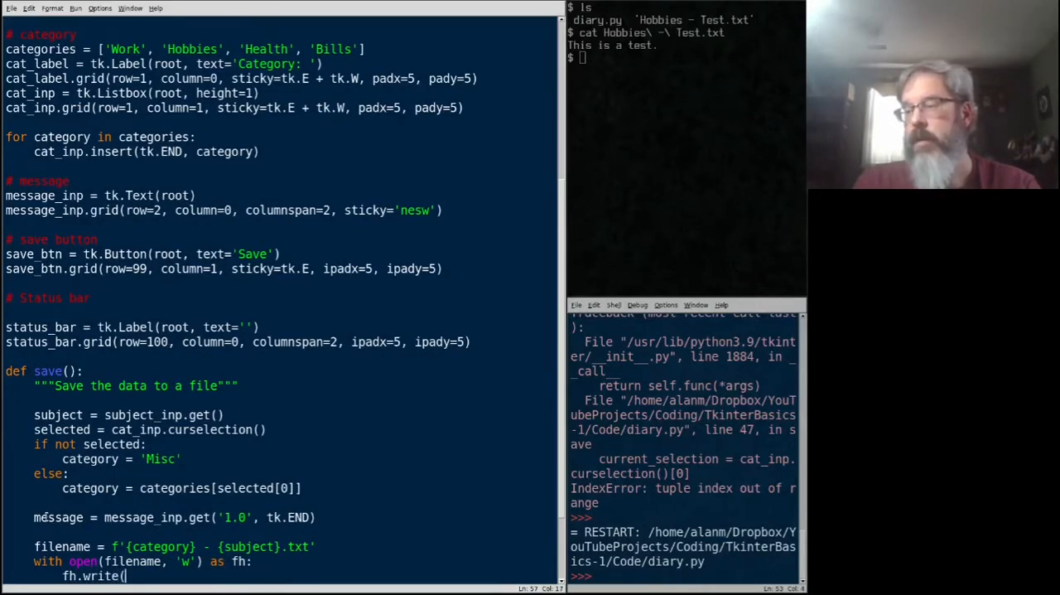
pyautogui.write('message')
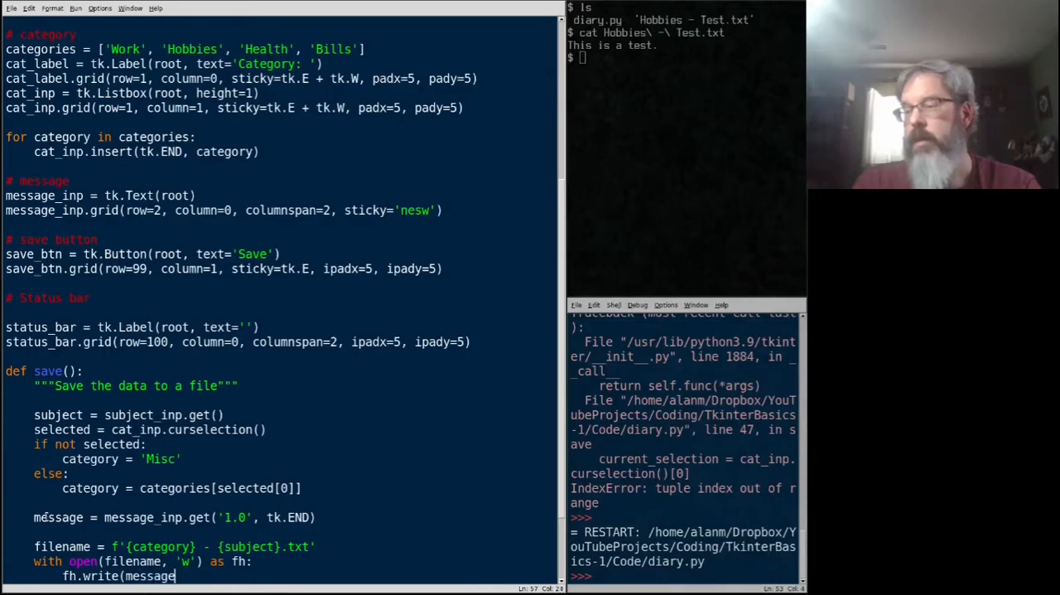
pyautogui.write(')')
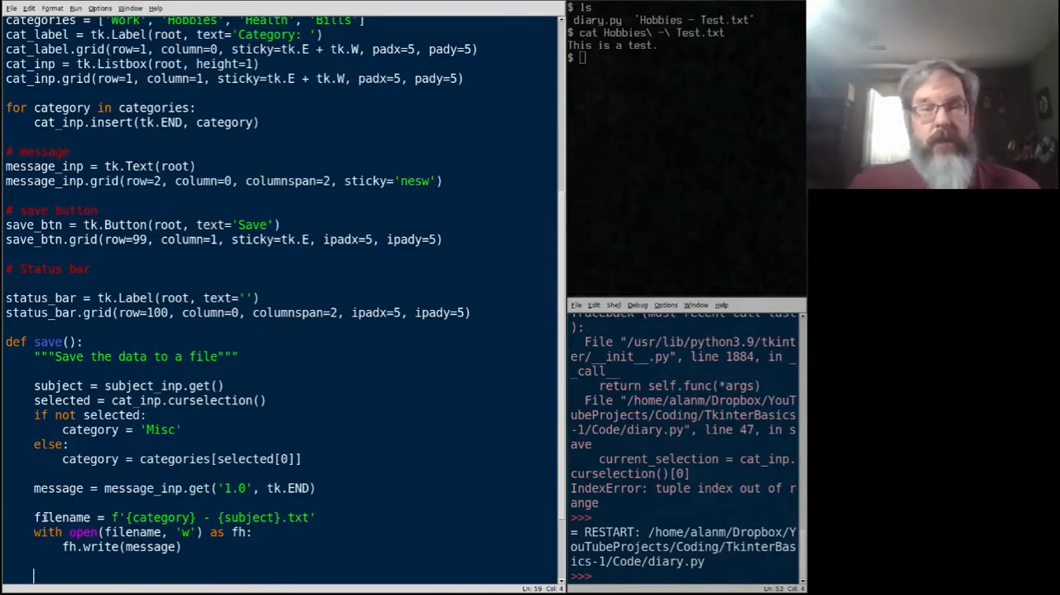
# Add status_bar.configure(text='File saved') after the file is written
pyautogui.write('st')
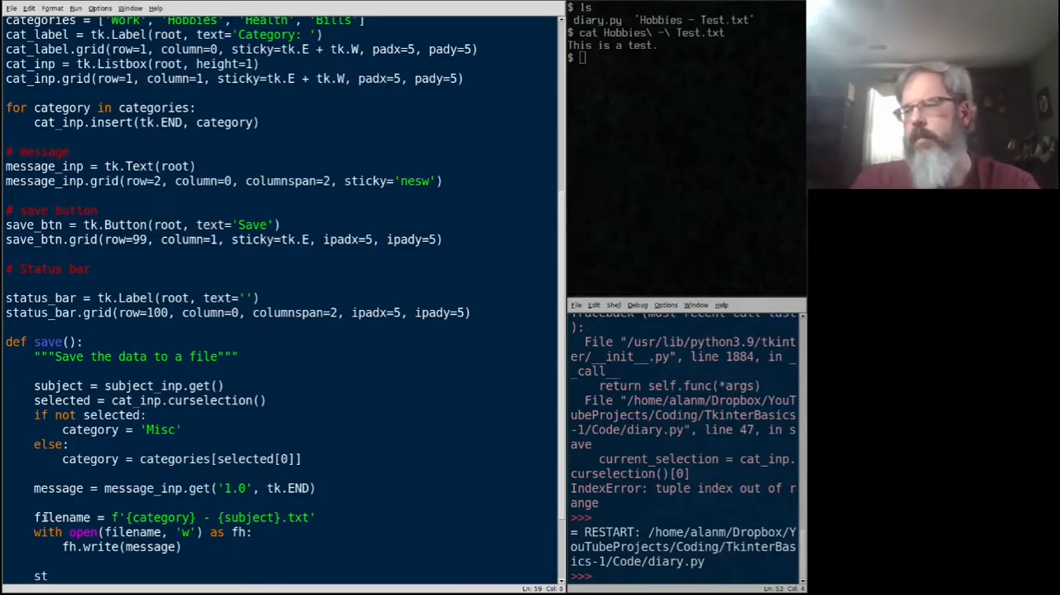
pyautogui.write('atus_bar.configure(text=')
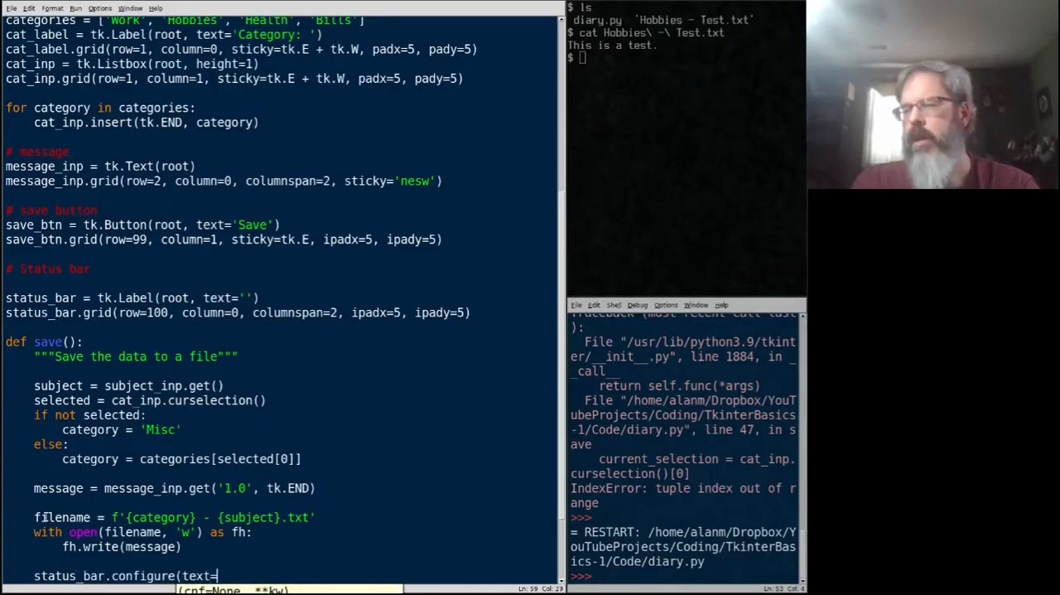
pyautogui.write("'File")
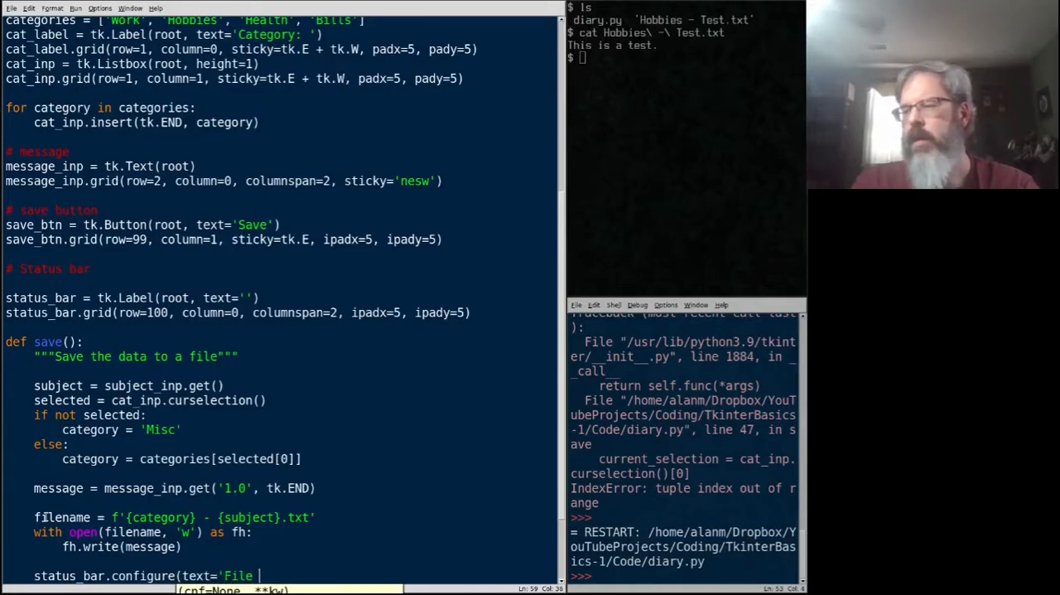
pyautogui.write("saved')")
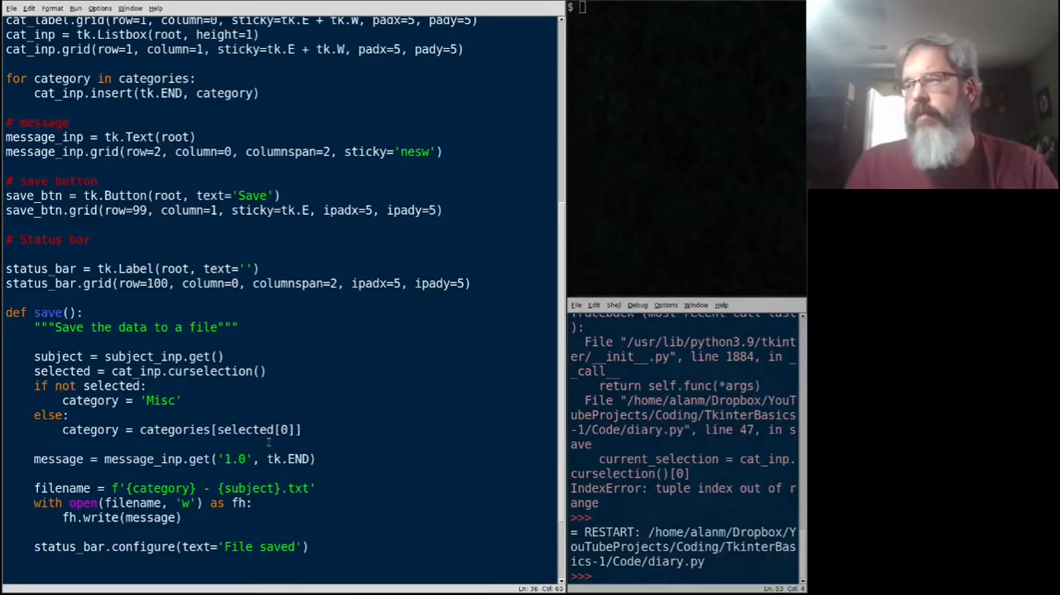
# Wire the button with save_btn.configure(command=save) and rerun diary.py
pyautogui.write(', comm')
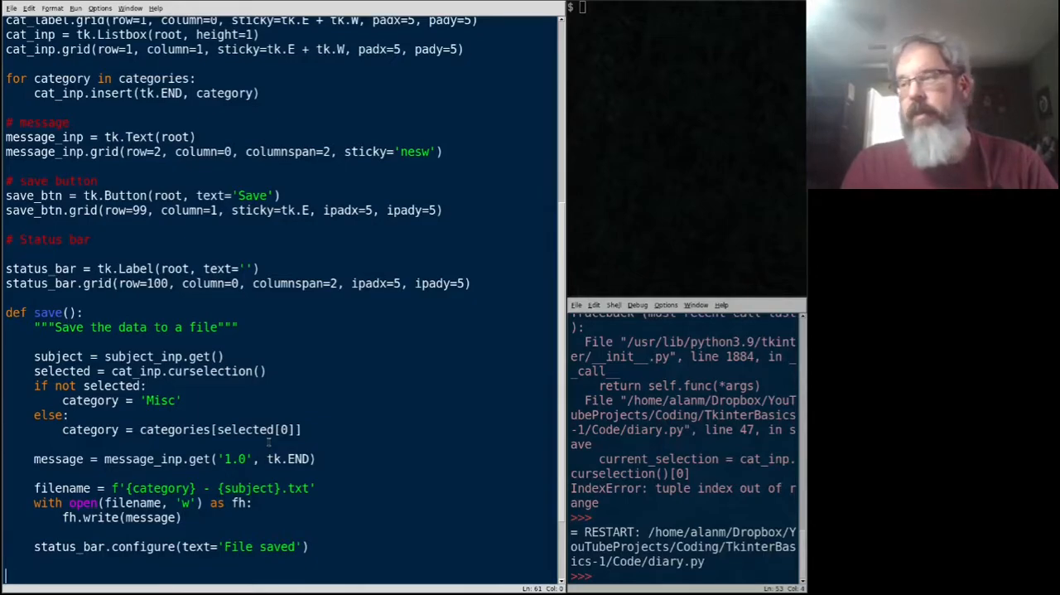
pyautogui.write('save_btn.configure(')
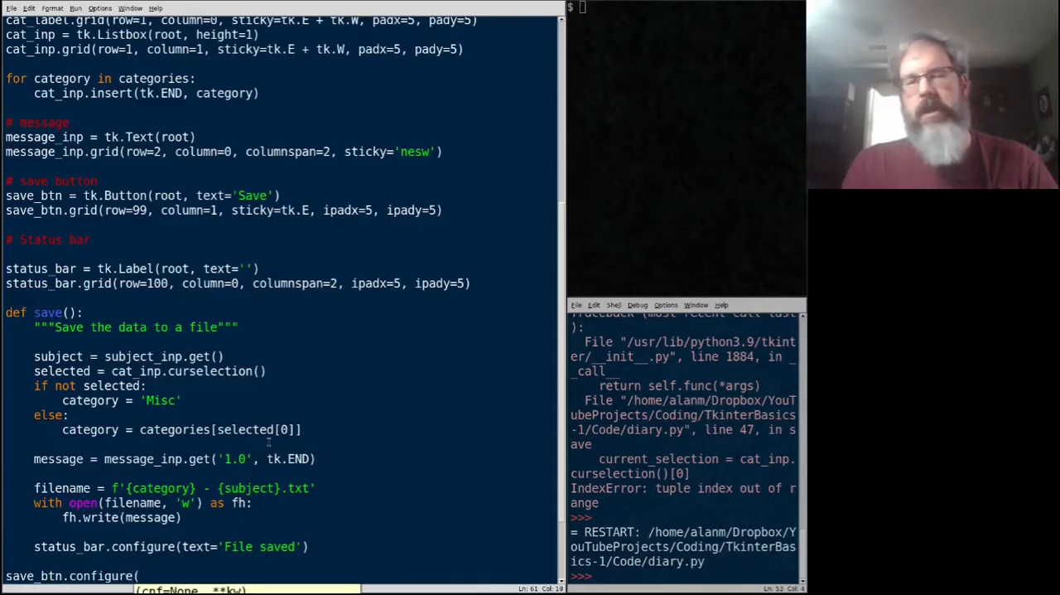
pyautogui.write('command=save)')
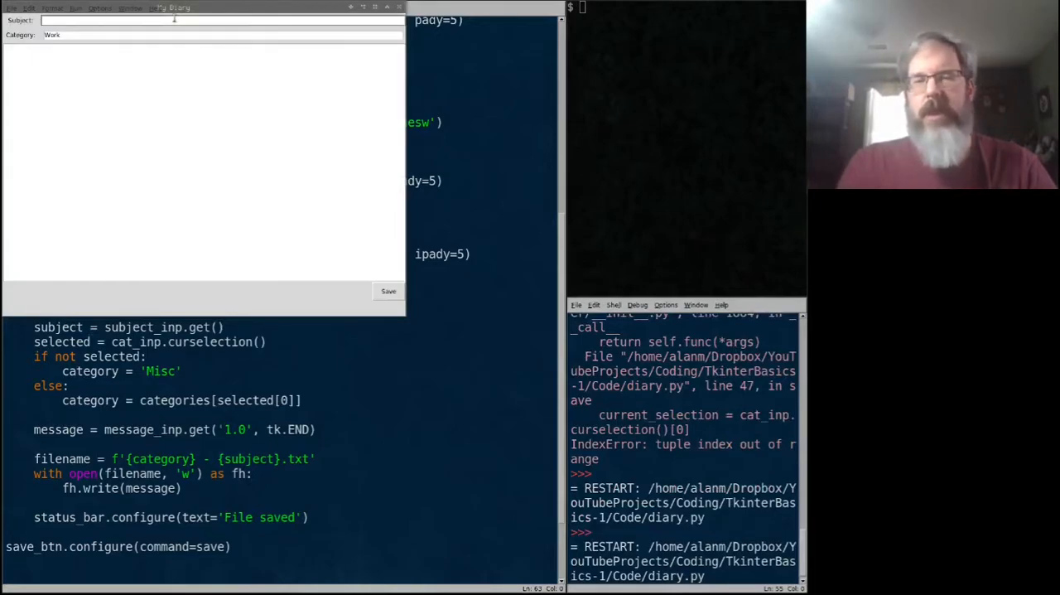
# Enter subject 'Test number 1' under Hobbies with message 'This is a test of my diary application.' and save it
pyautogui.write('Test number 1')
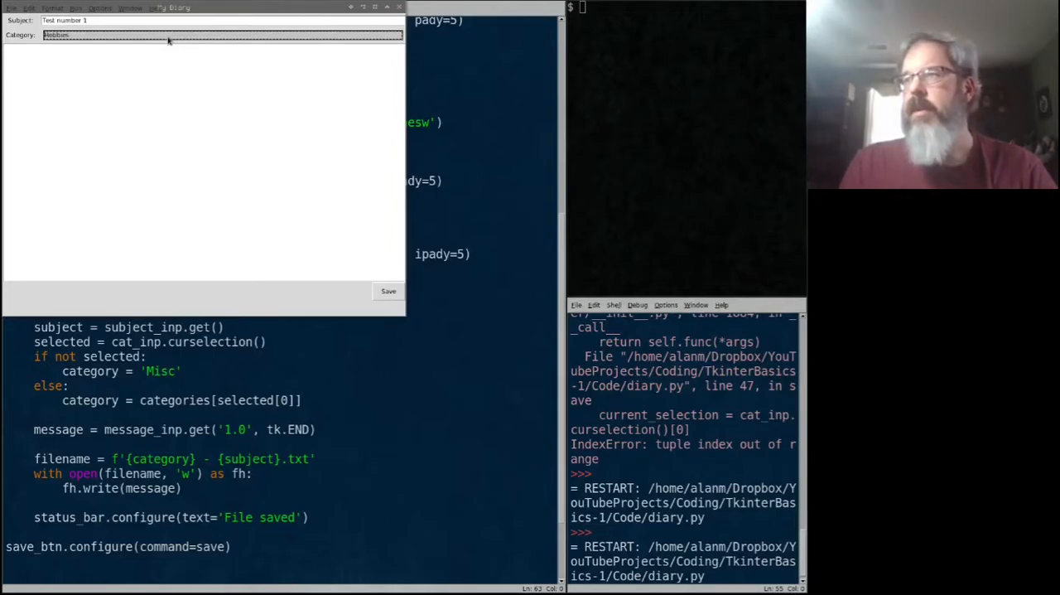
pyautogui.write('This is a test of m')
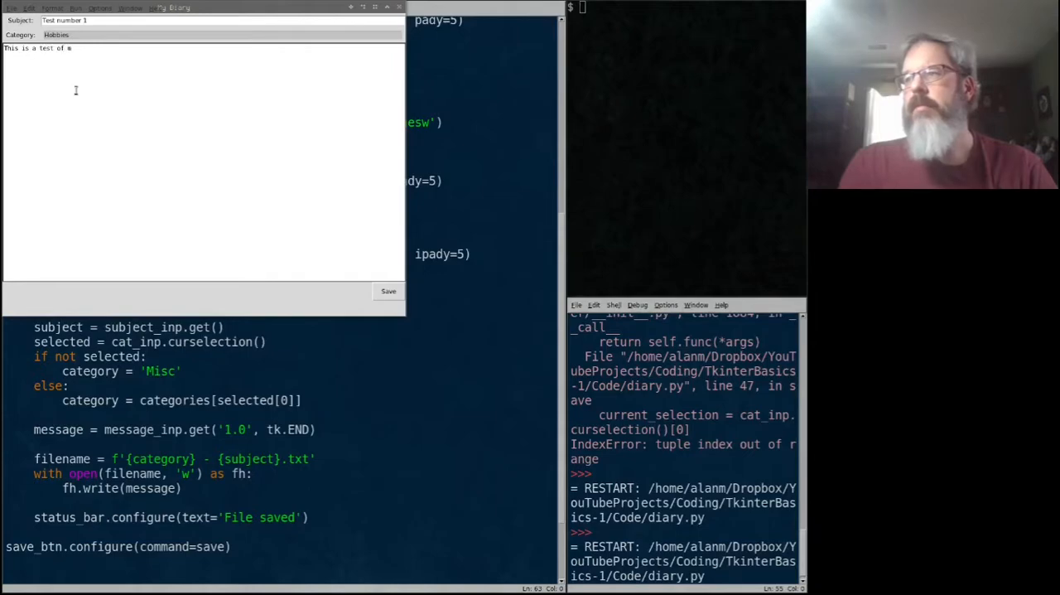
pyautogui.write('y diary applicat')
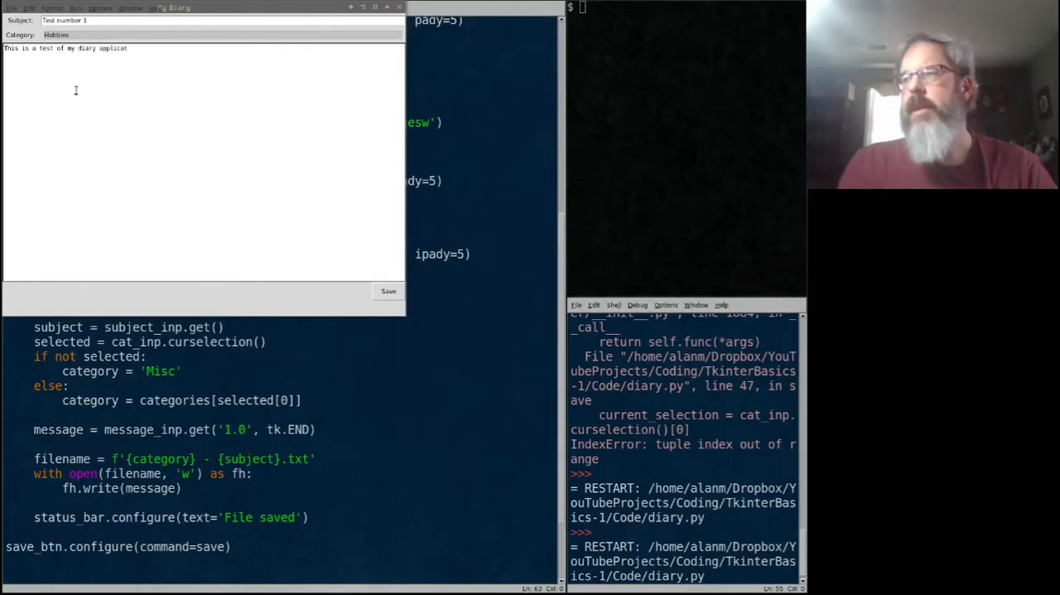
pyautogui.write('ion.')
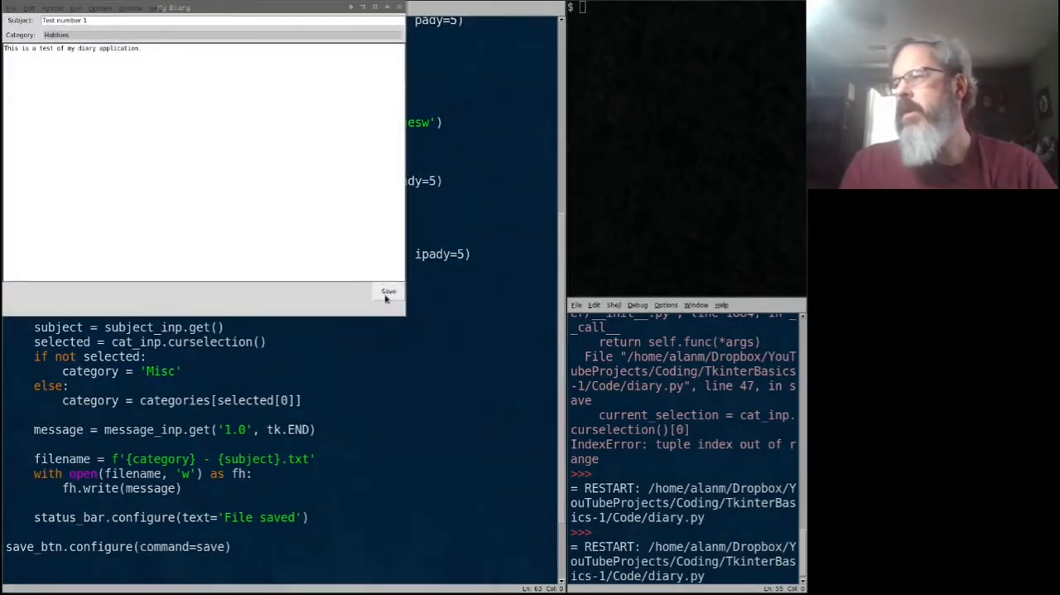
pyautogui.click(387, 291)
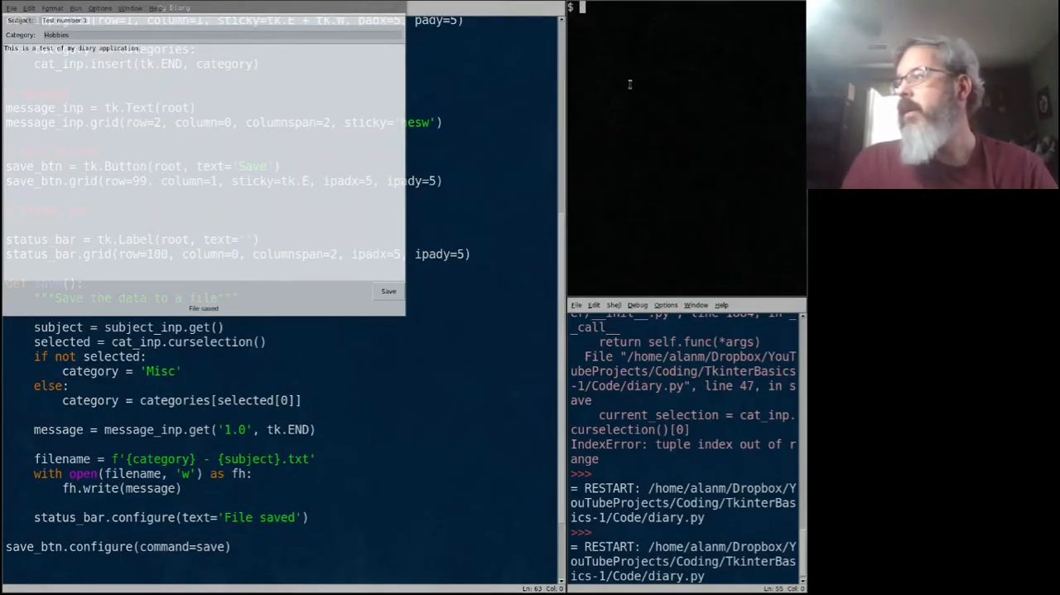
# List the folder and cat 'Hobbies - Test number 1.txt' to show the saved message
pyautogui.write('ls')
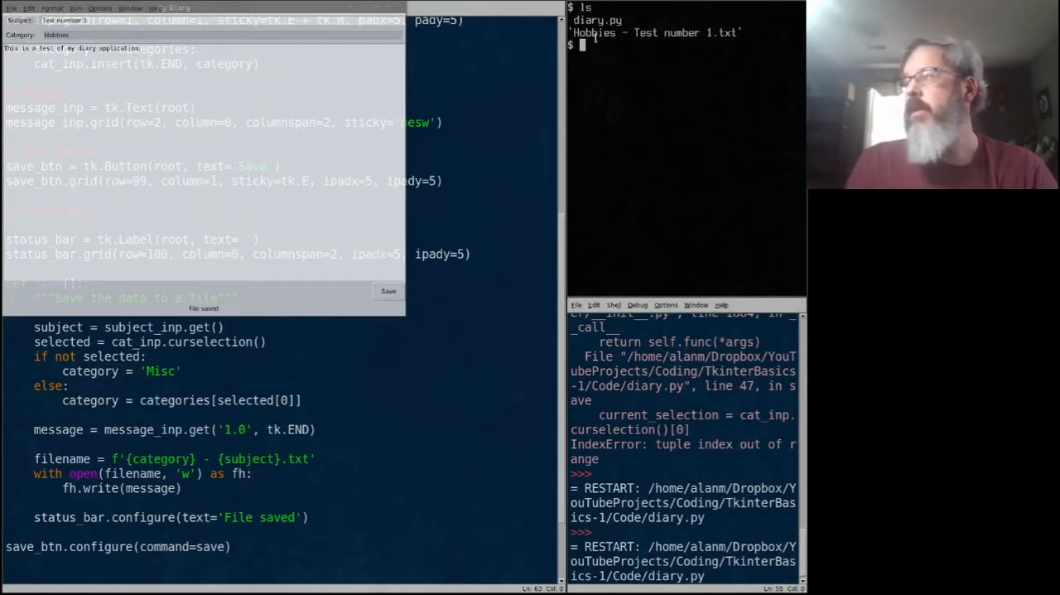
pyautogui.doubleClick(683, 33)
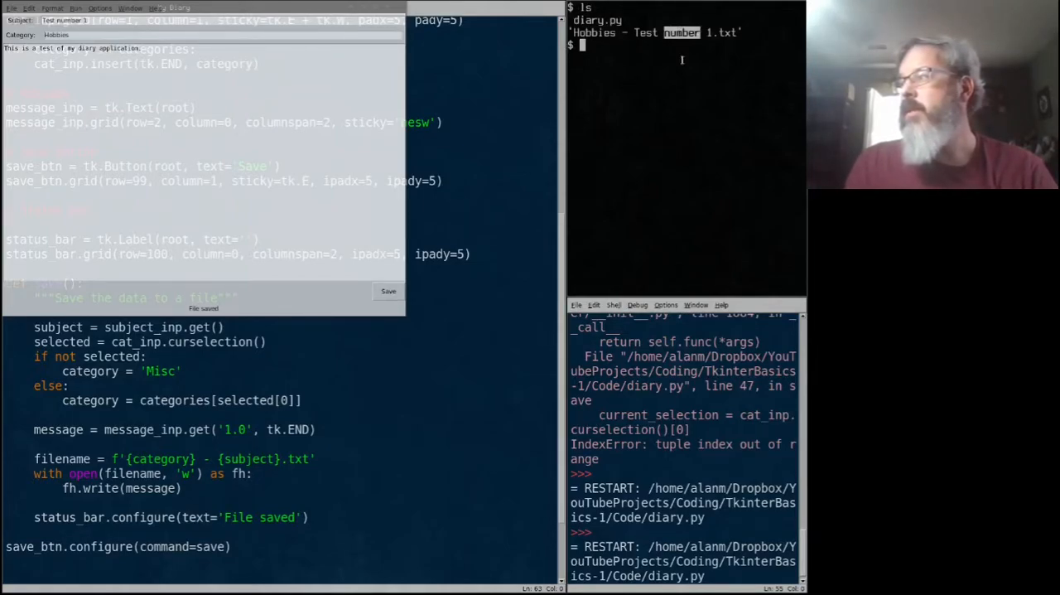
pyautogui.write('cat')
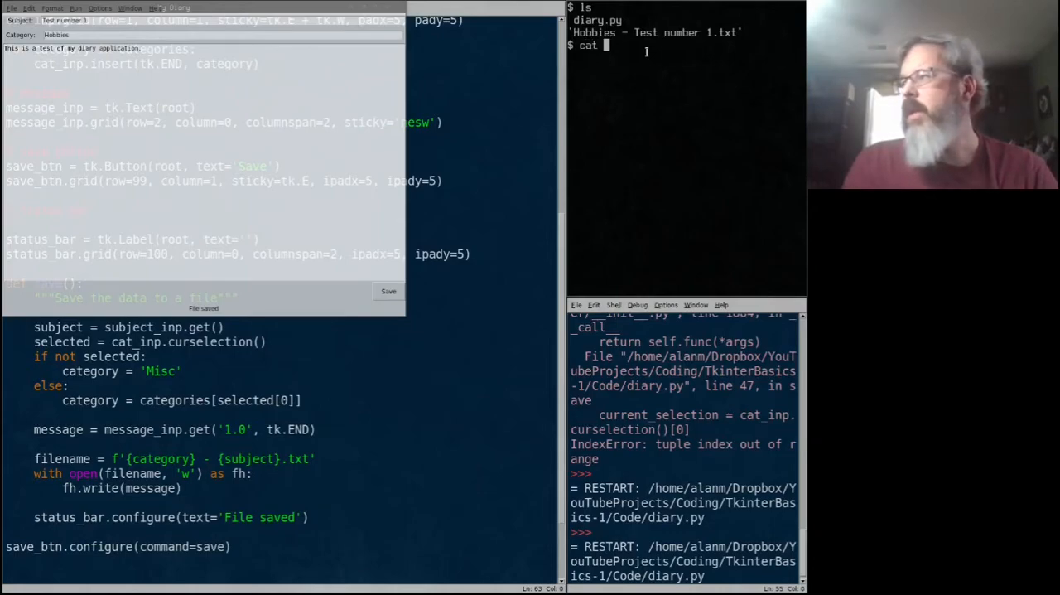
pyautogui.write('Hob')
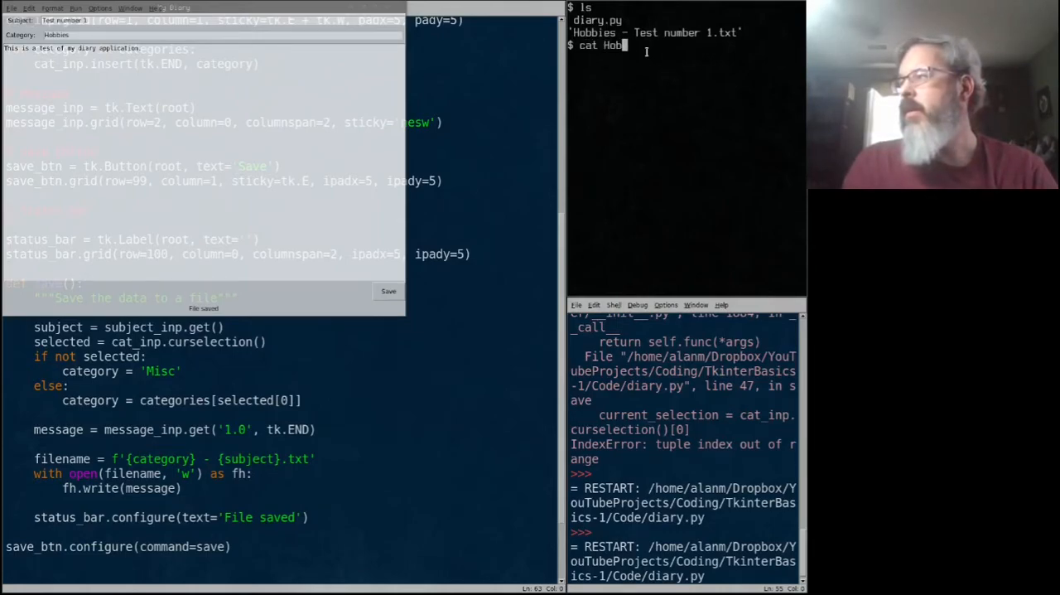
pyautogui.press('Return')
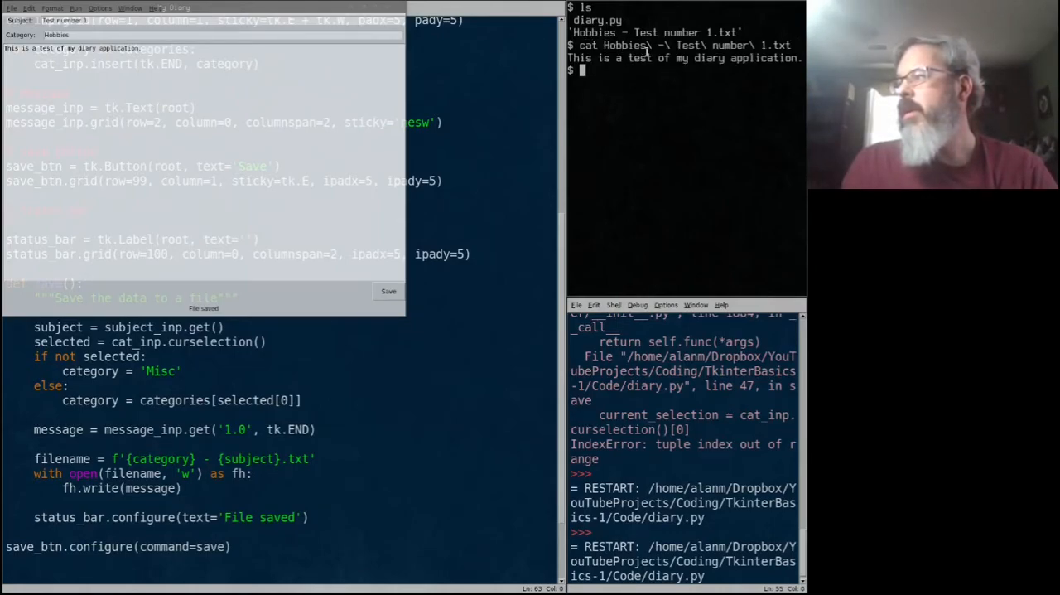